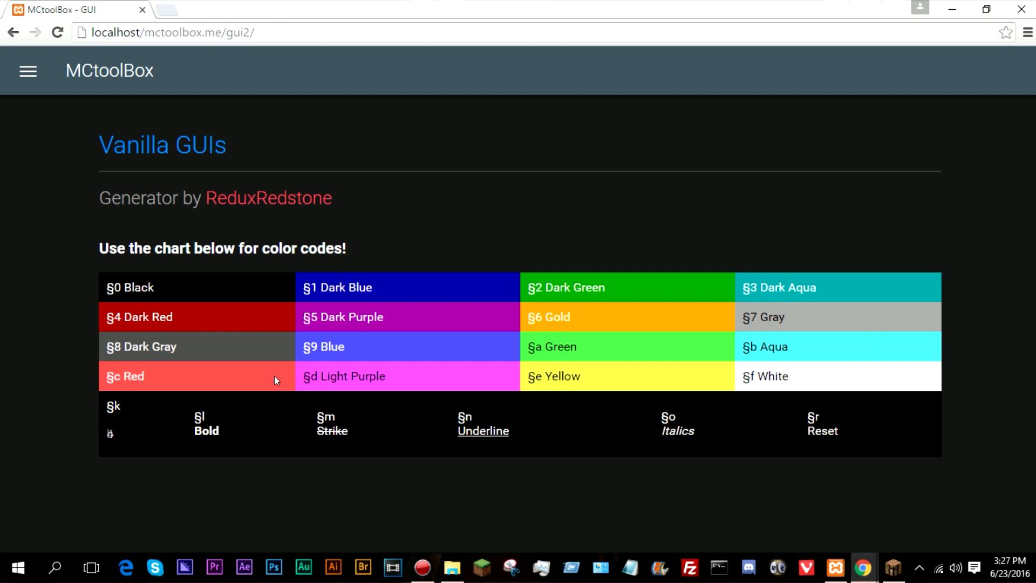
- Fill an empty middle-row slot with a Block of Coal, beside a human mob head
{"action": "scroll", "scroll_direction": "down", "scroll_amount": 3}
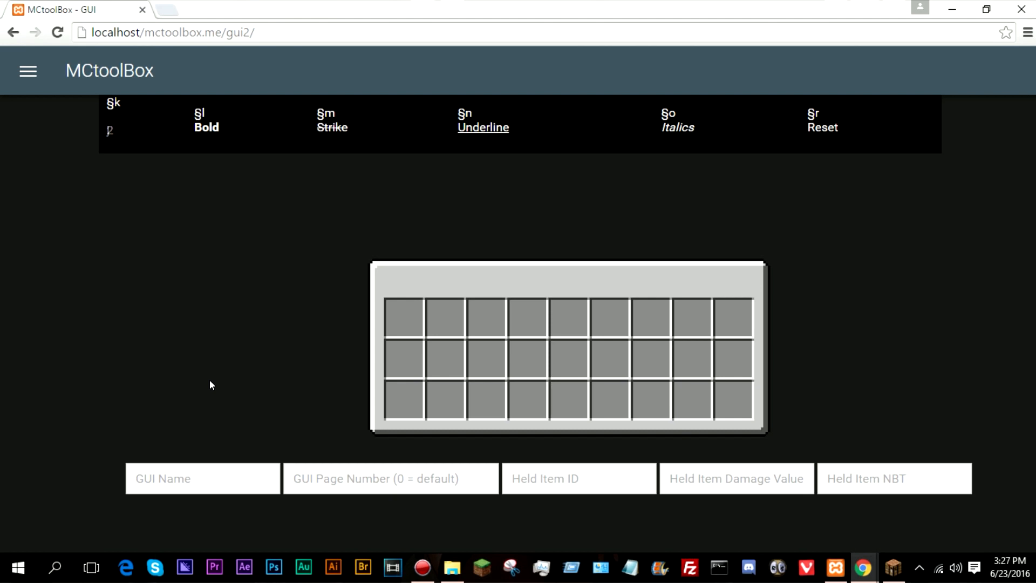
{"action": "scroll", "scroll_direction": "down", "scroll_amount": 3}
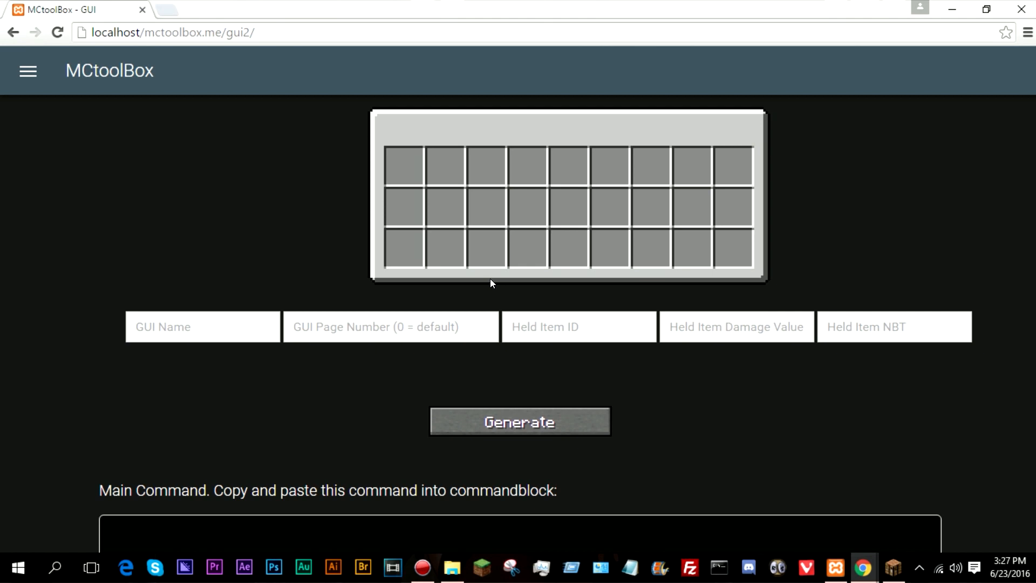
{"action": "left_click", "coordinate": [405, 167]}
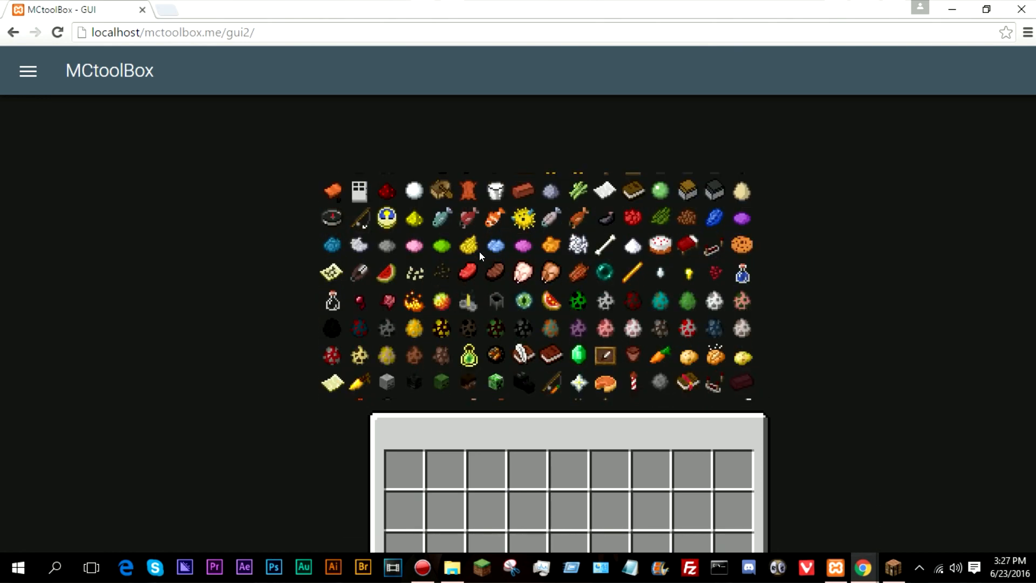
{"action": "scroll", "scroll_direction": "down", "scroll_amount": 3}
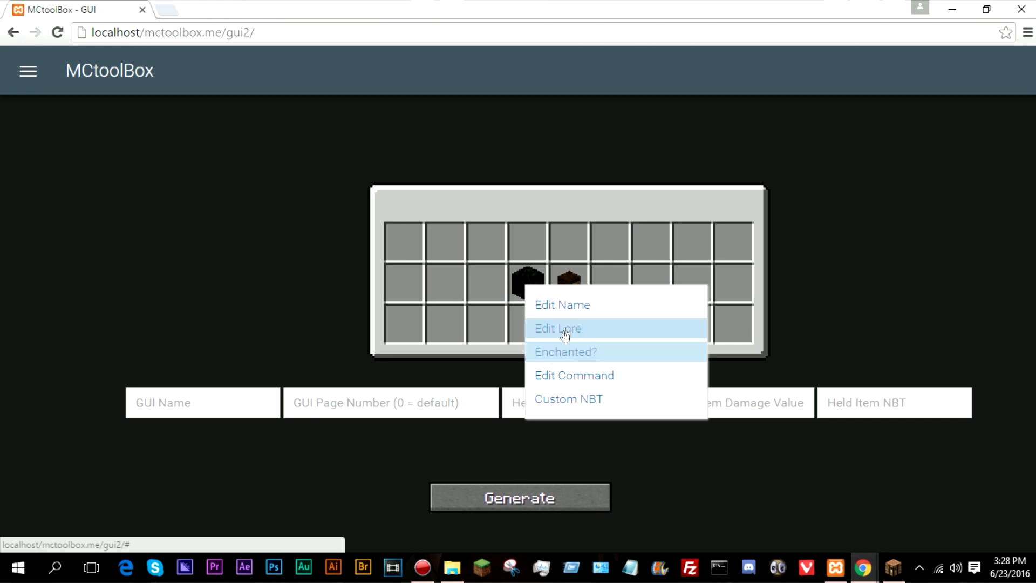
- Mark the Block of Coal as Enchanted and set its tellraw command to announce 'coal block'
{"action": "left_click", "coordinate": [566, 352]}
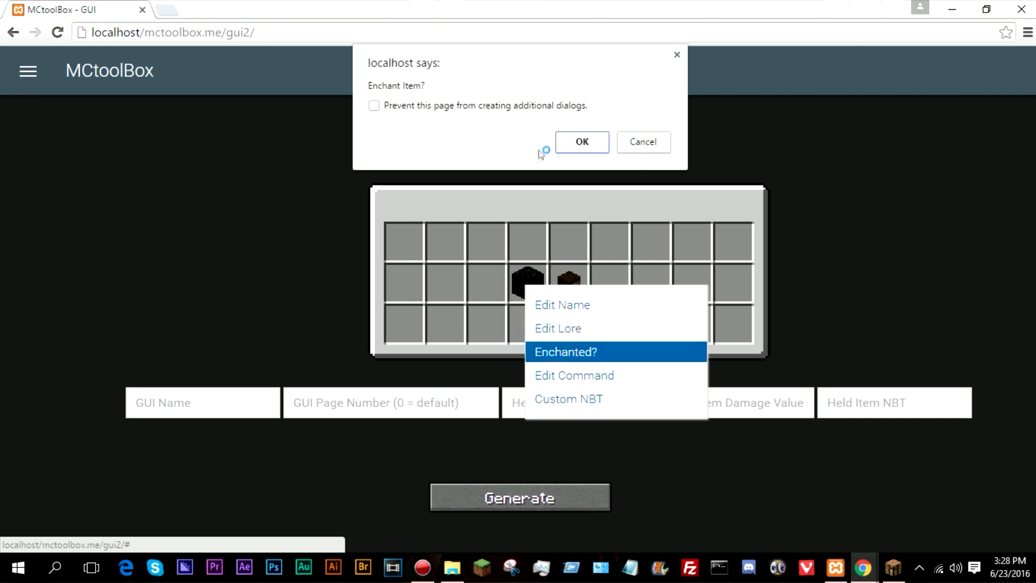
{"action": "left_click", "coordinate": [582, 142]}
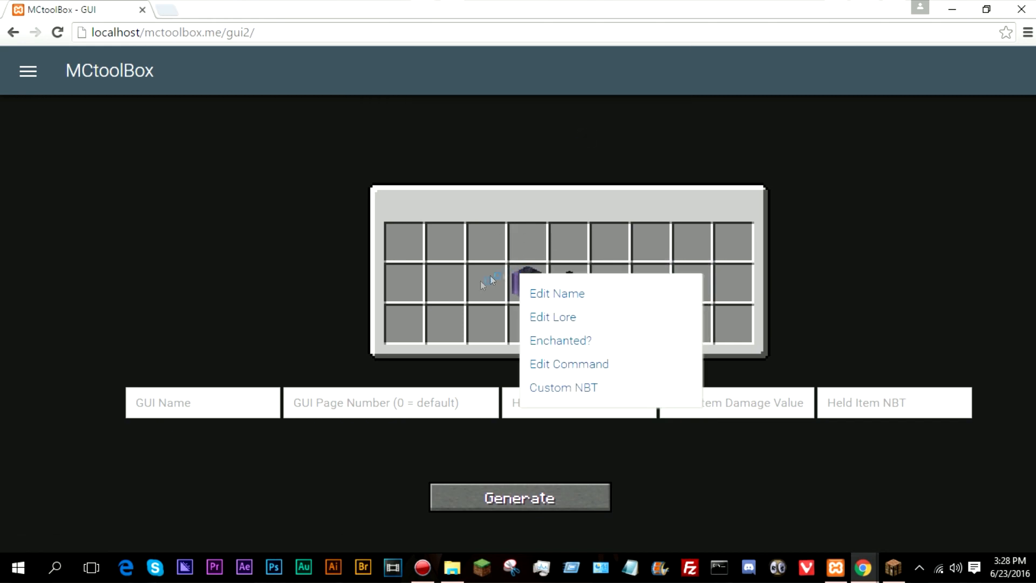
{"action": "left_click", "coordinate": [569, 364]}
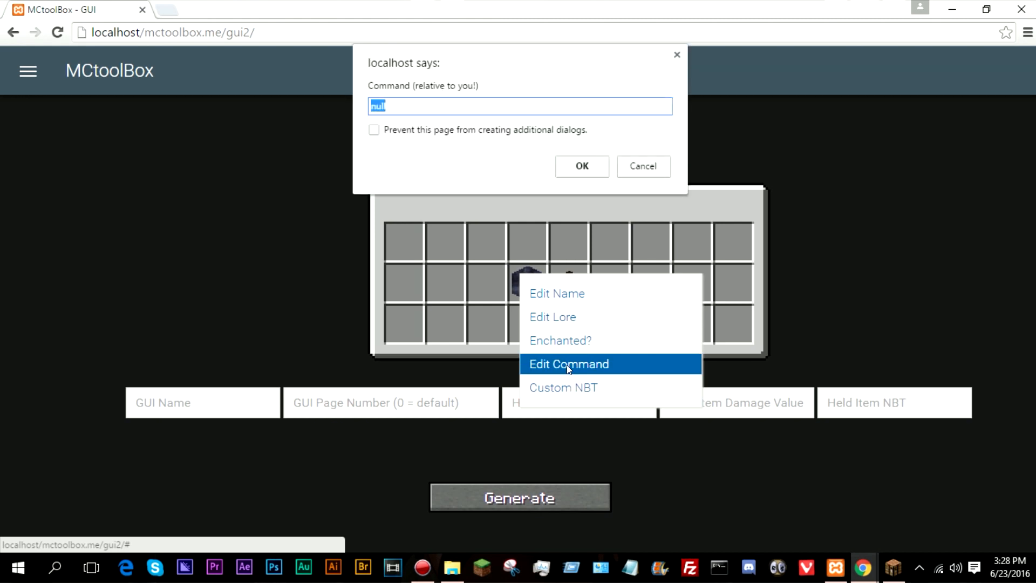
{"action": "type", "text": "tellraw @a {\"t"}
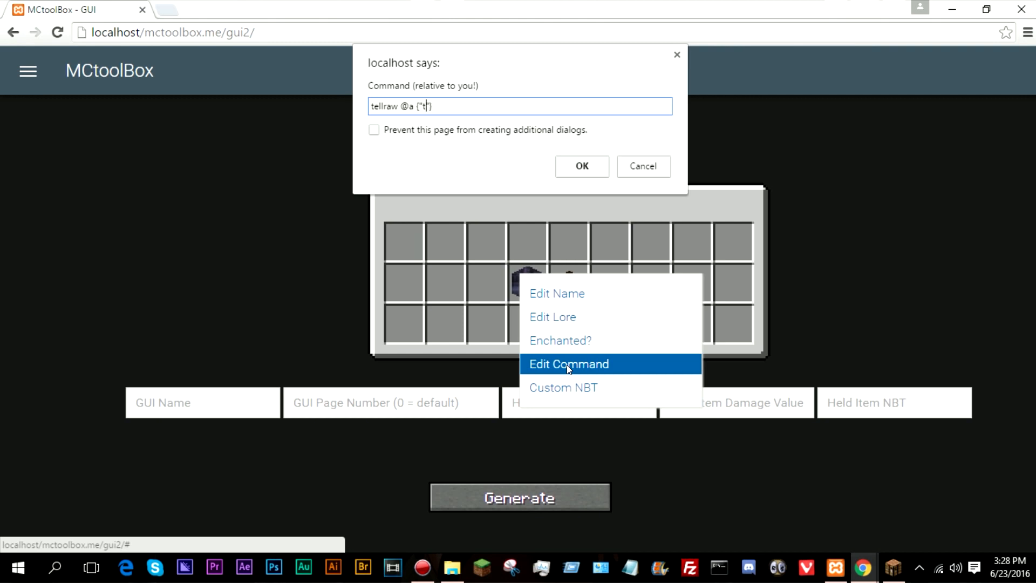
{"action": "type", "text": "ext\":"}
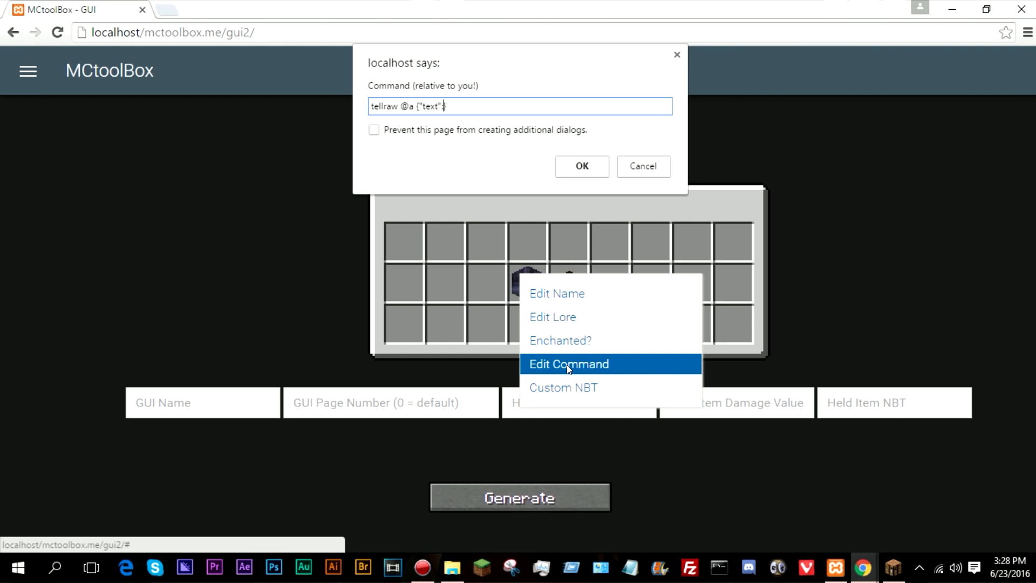
{"action": "type", "text": "\"coal block\""}
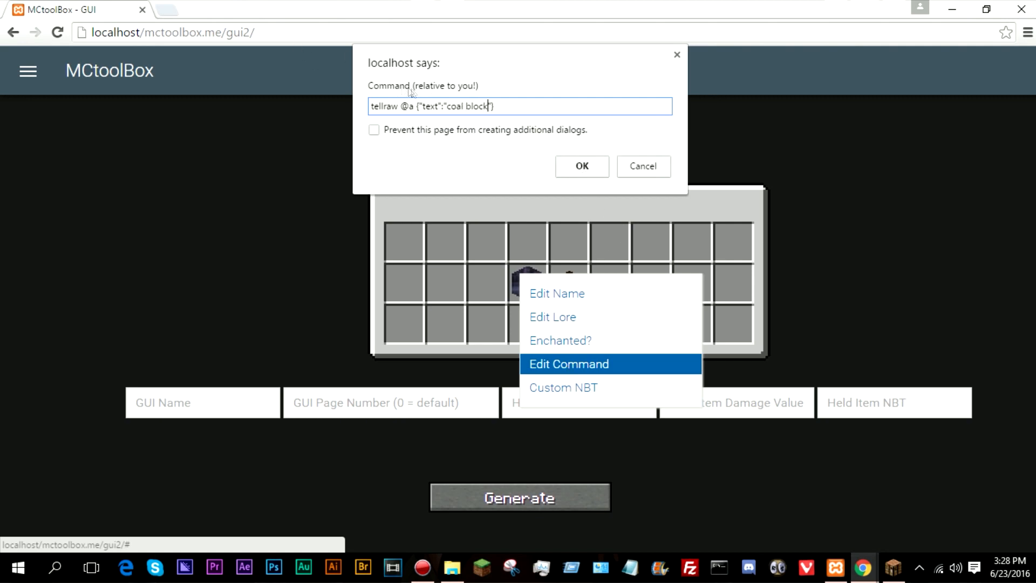
{"action": "mouse_move", "coordinate": [612, 81]}
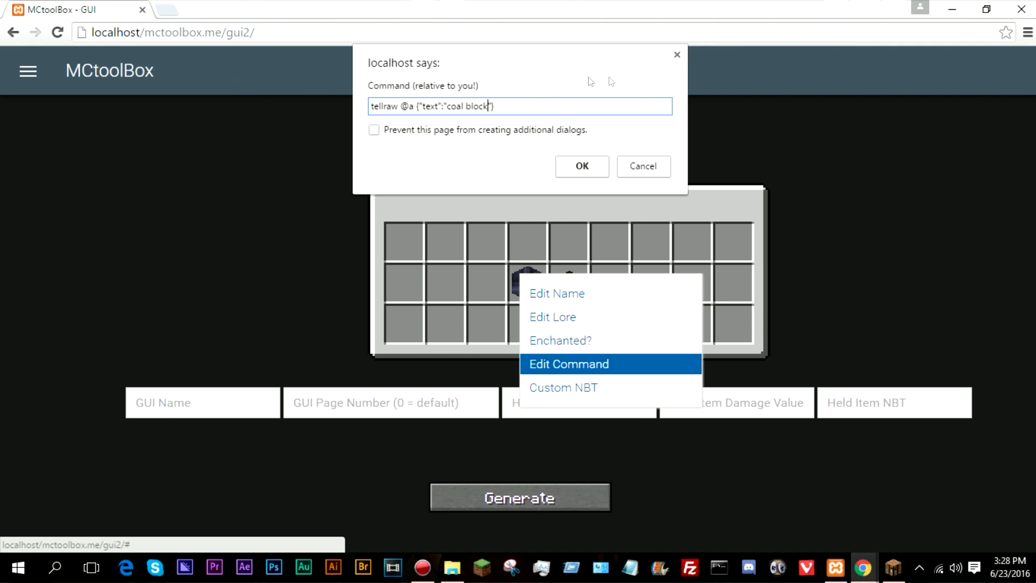
{"action": "left_click", "coordinate": [582, 166]}
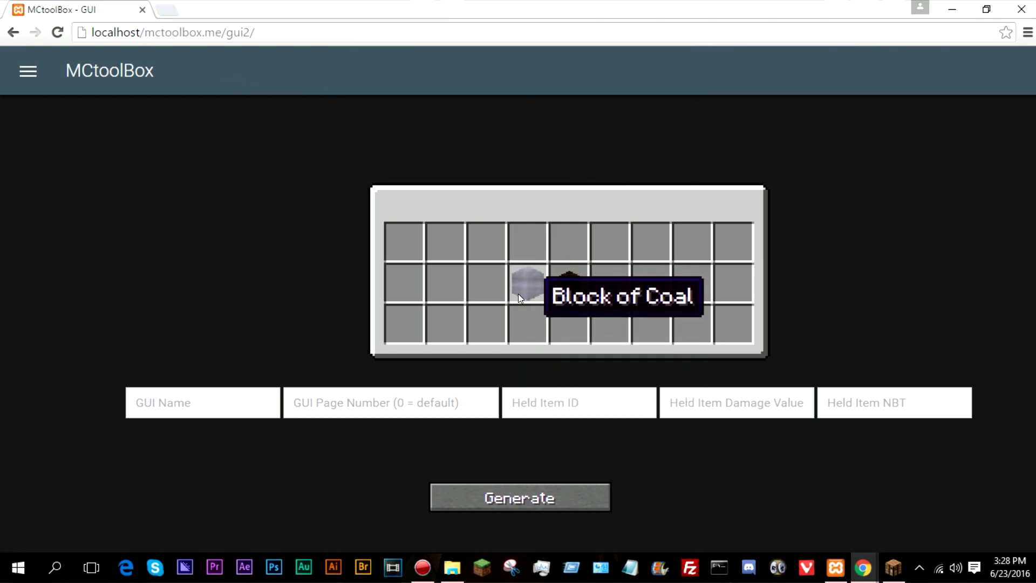
{"action": "mouse_move", "coordinate": [569, 289]}
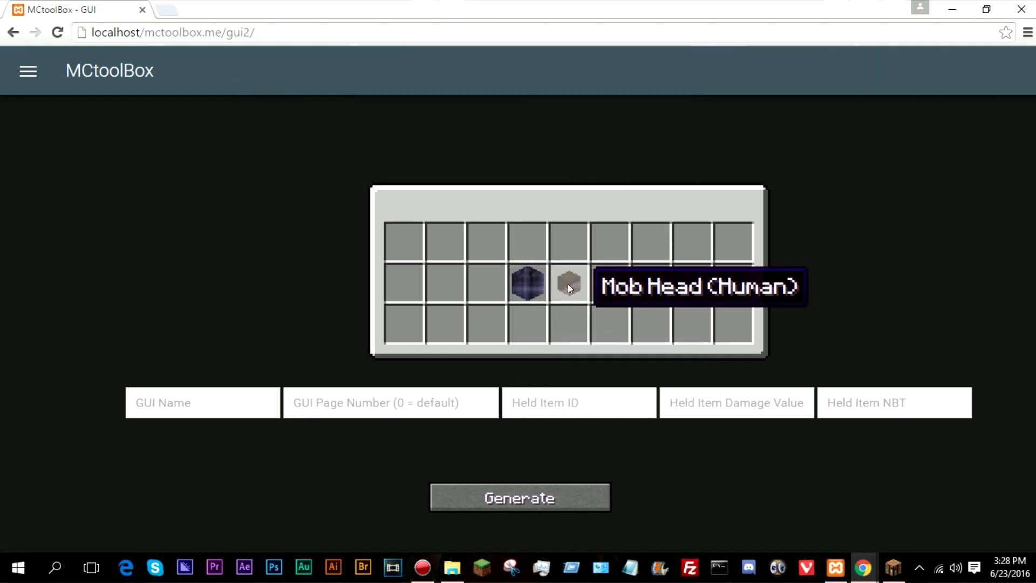
- Rename the mob head to §cRedux in red
{"action": "right_click", "coordinate": [569, 288]}
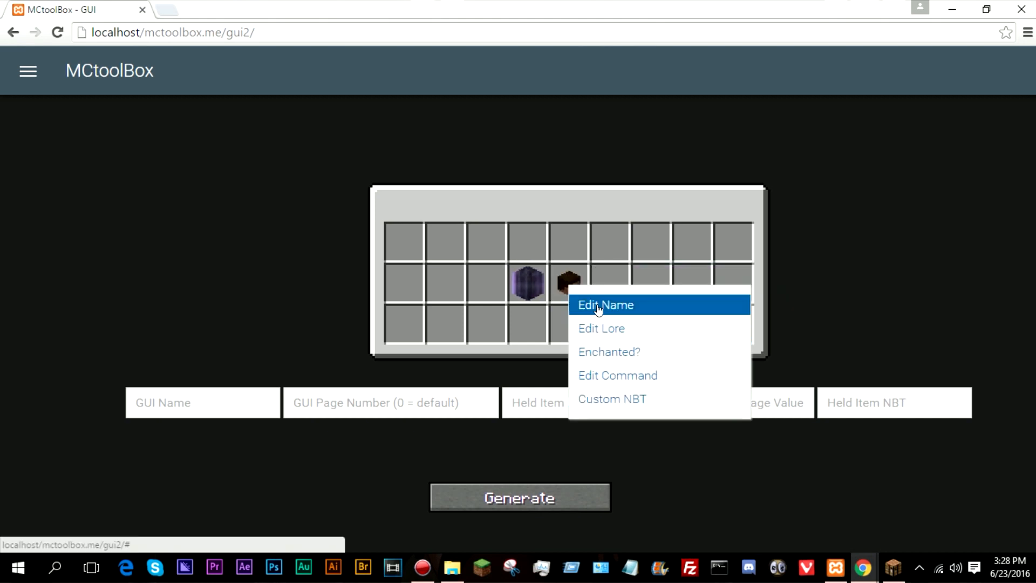
{"action": "left_click", "coordinate": [605, 305]}
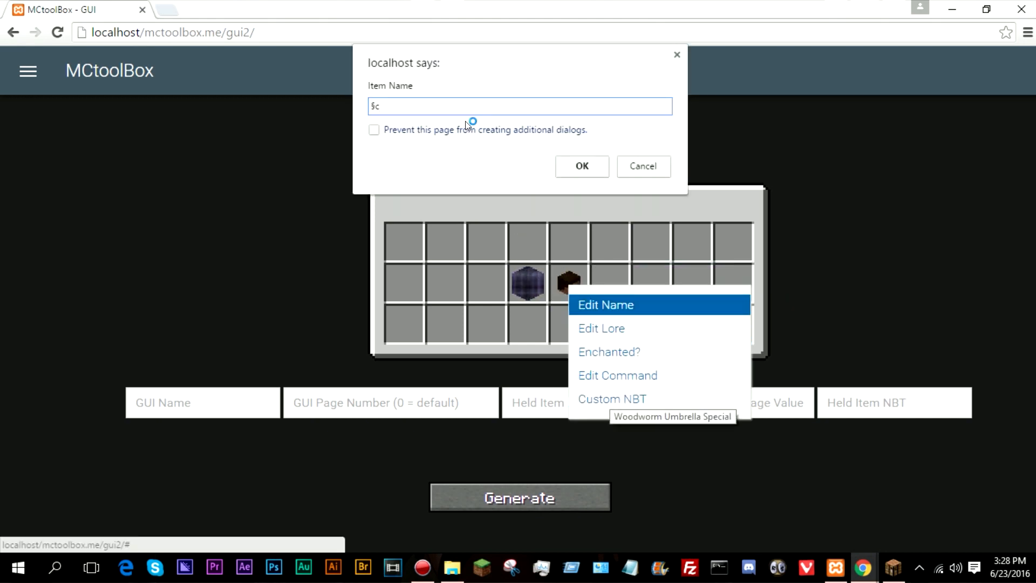
{"action": "type", "text": "Redux"}
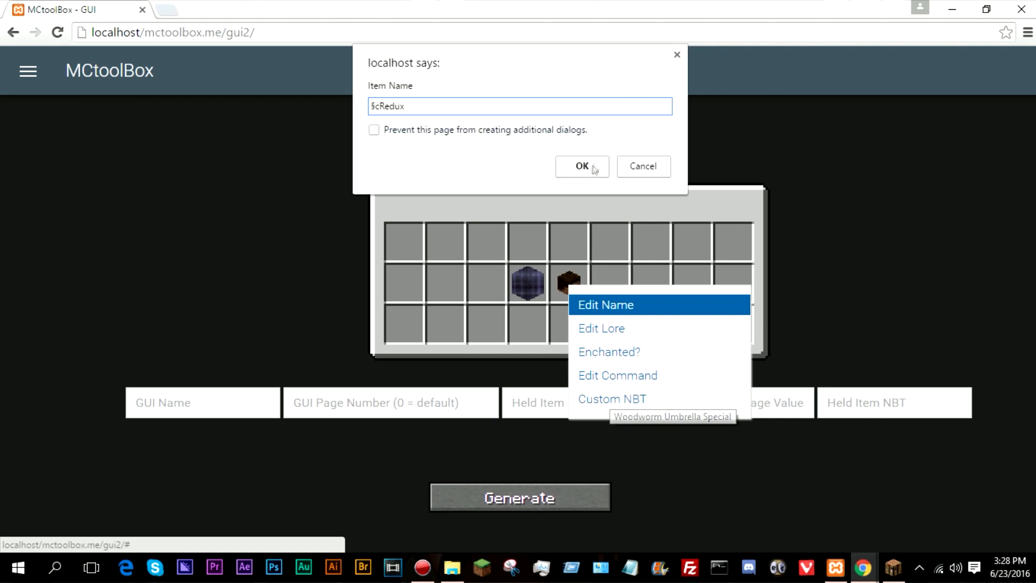
{"action": "left_click", "coordinate": [580, 167]}
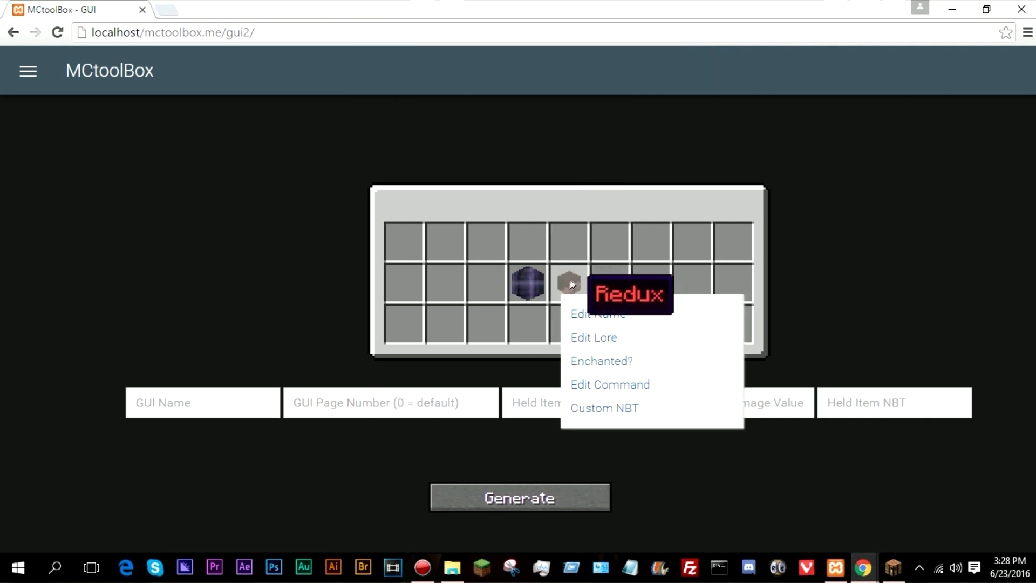
- Add light purple §d lore to the mob head
{"action": "left_click", "coordinate": [594, 337]}
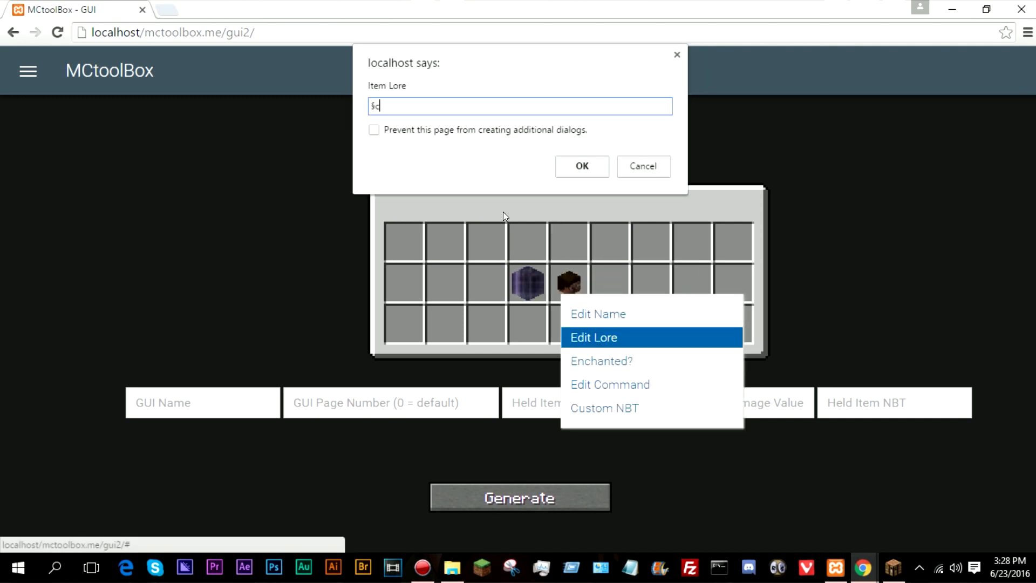
{"action": "type", "text": "dCo"}
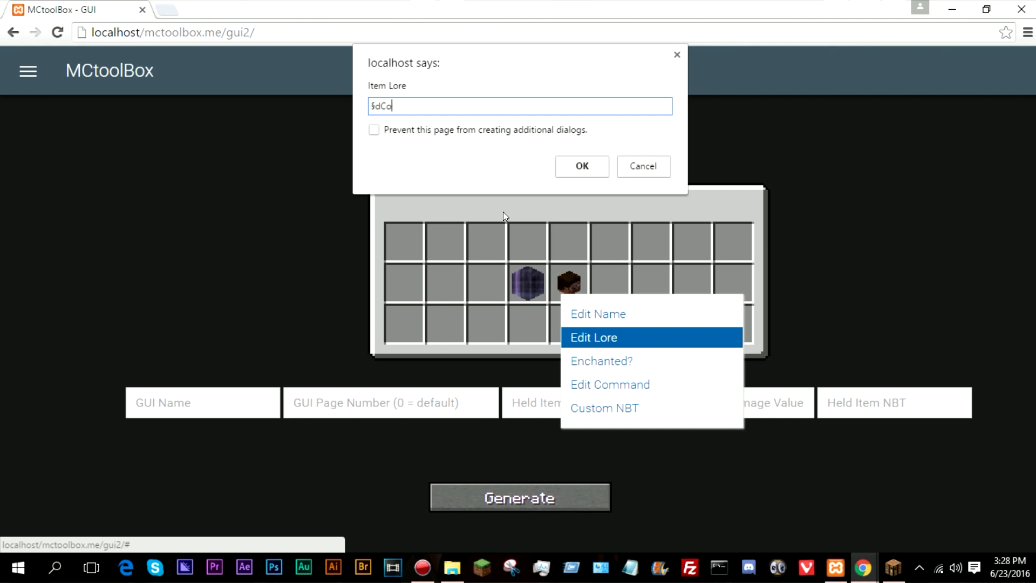
{"action": "left_click", "coordinate": [582, 166]}
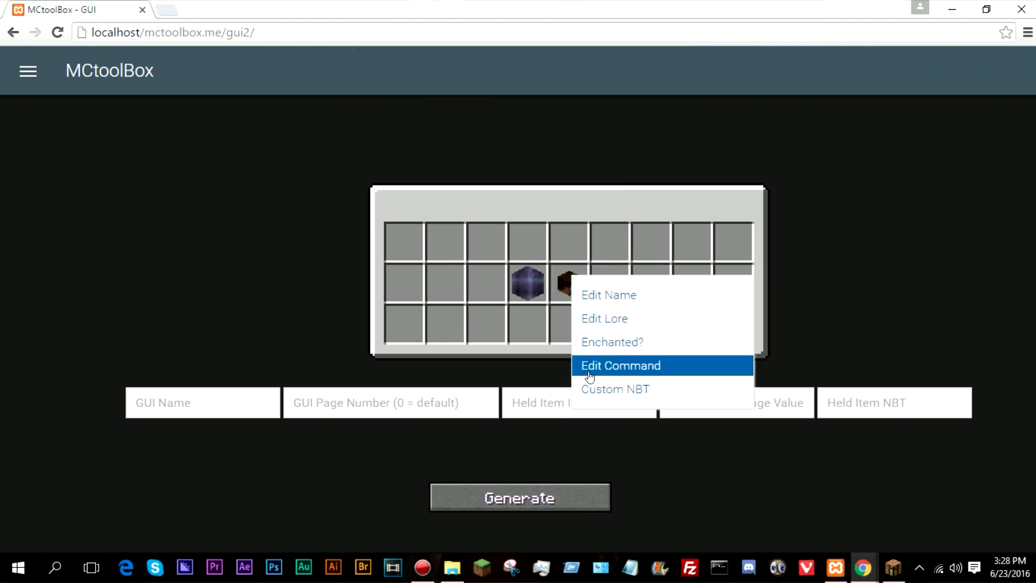
- Give the mob head custom NBT SkullOwner:ReduxRedstone
{"action": "left_click", "coordinate": [615, 389]}
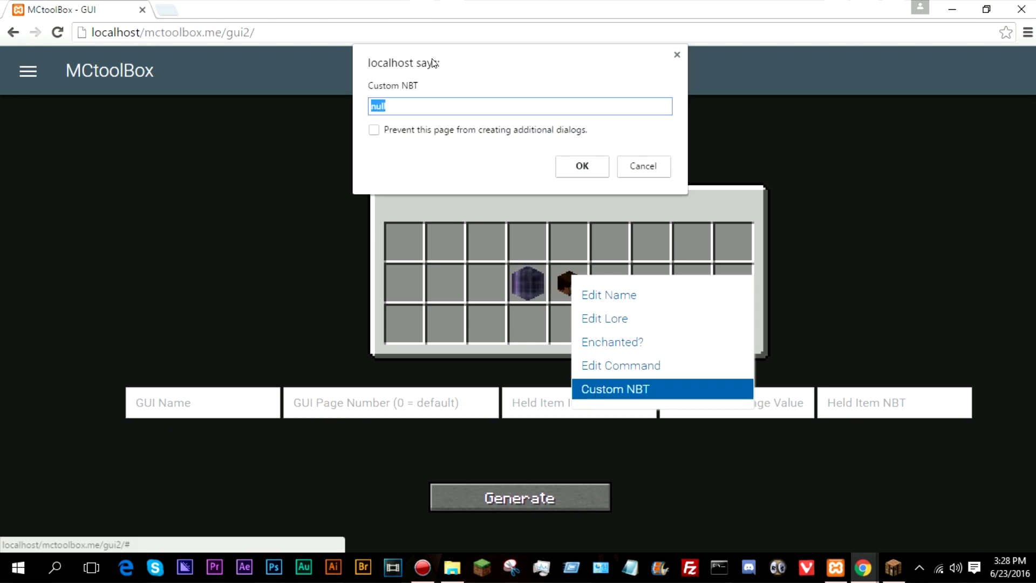
{"action": "type", "text": "Skull"}
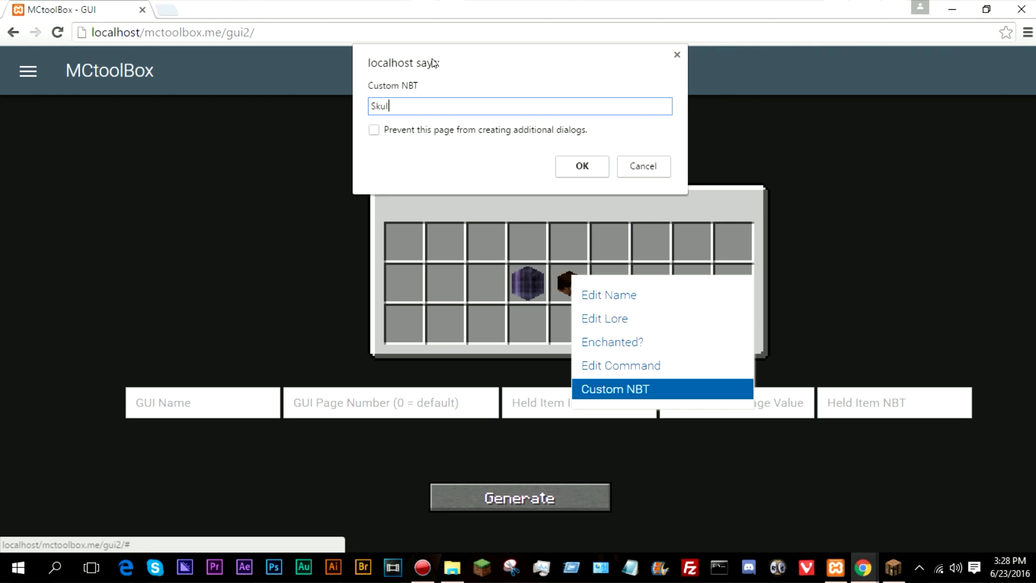
{"action": "type", "text": "Owner:ReduxRedstone"}
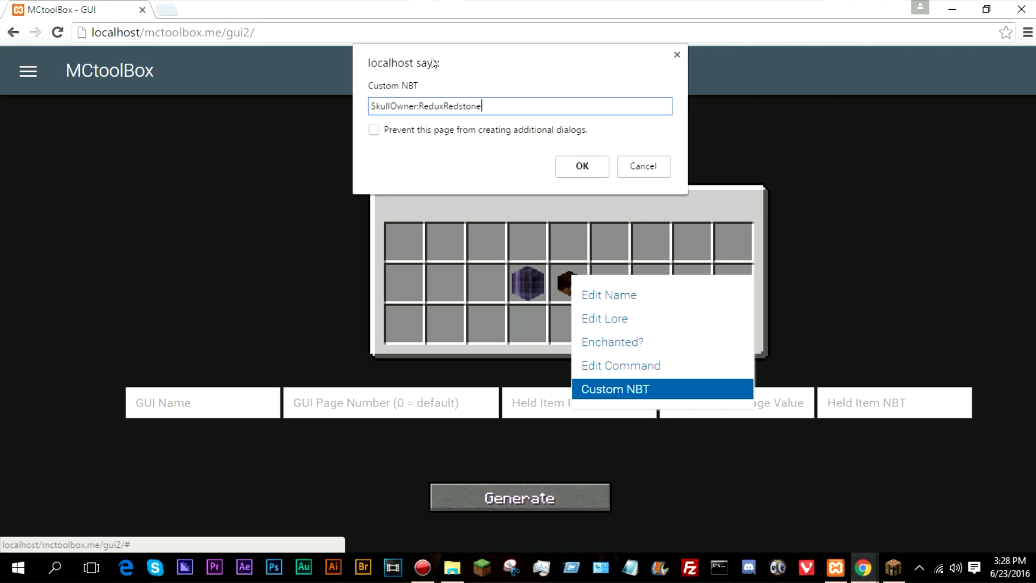
{"action": "left_click", "coordinate": [582, 166]}
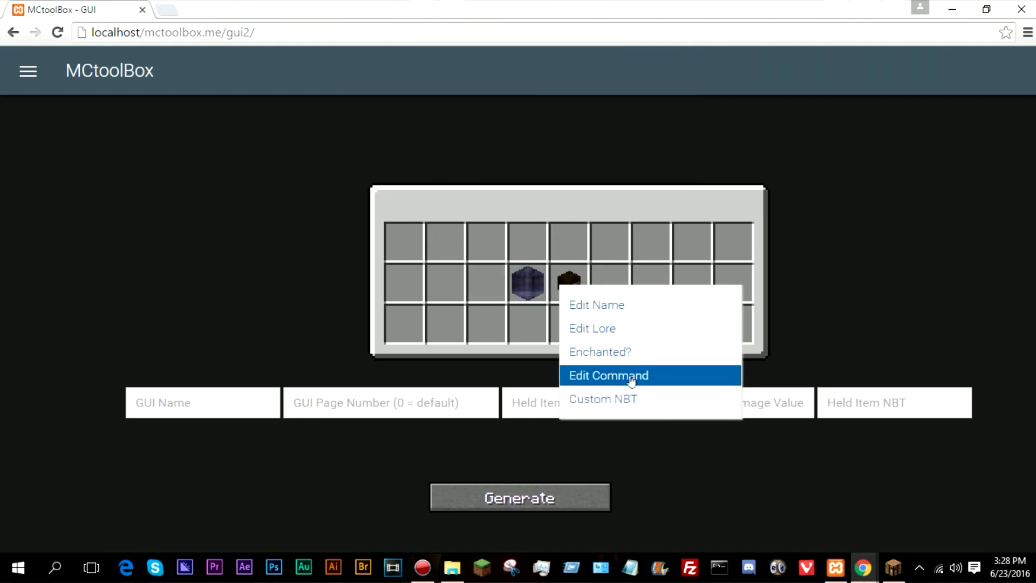
- Set the head's command to 'scoreboard players set @e[tag=menugui,c=1] interface 1'
{"action": "left_click", "coordinate": [608, 375]}
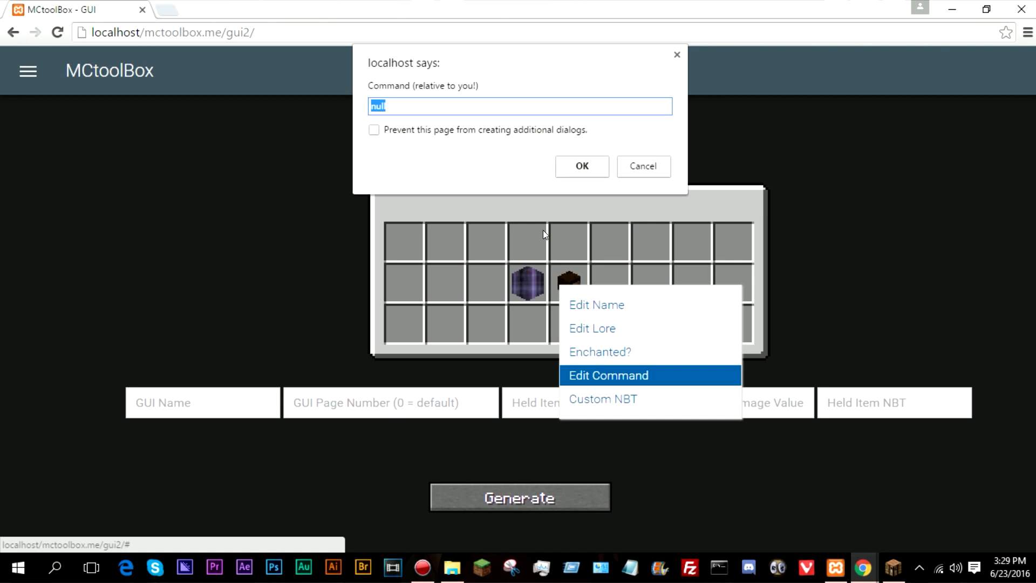
{"action": "type", "text": "scoreboard players set @e"}
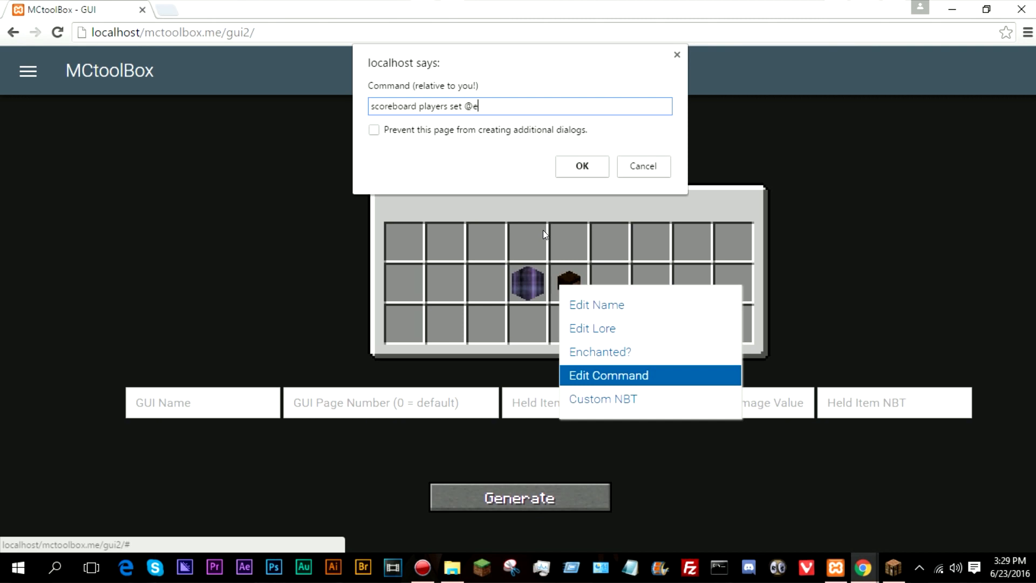
{"action": "type", "text": "[tag]"}
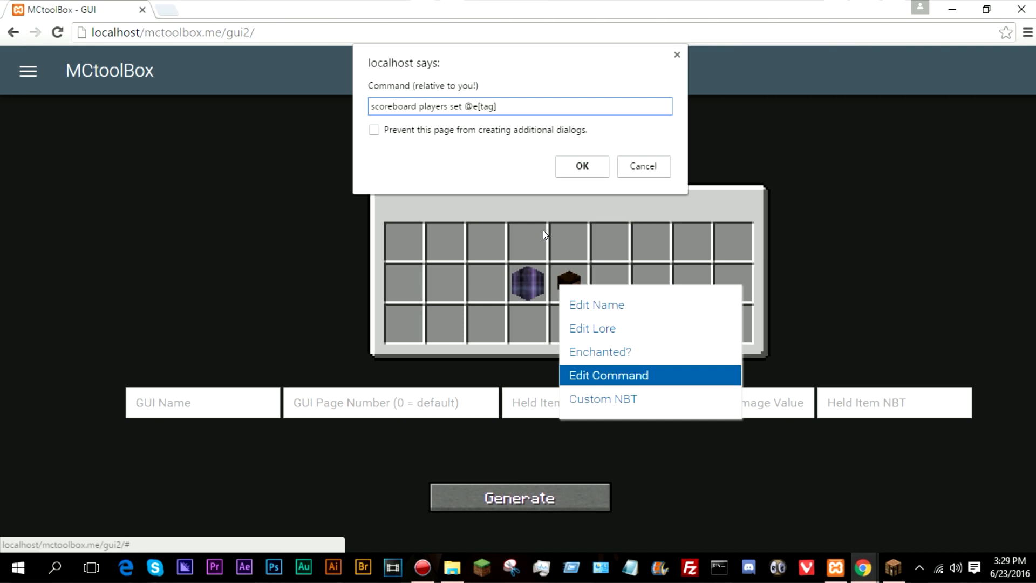
{"action": "type", "text": "=menugu"}
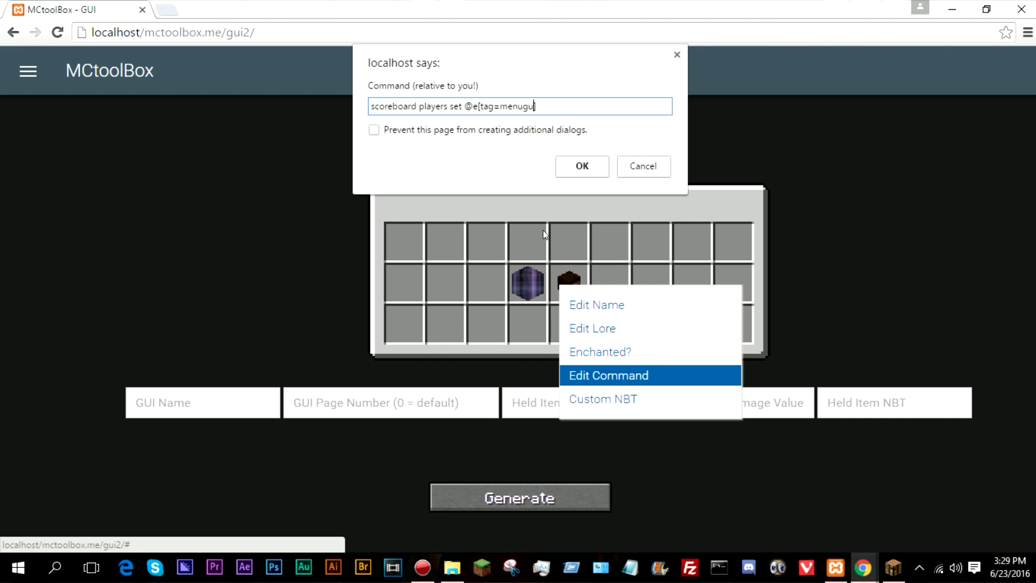
{"action": "type", "text": "i]"}
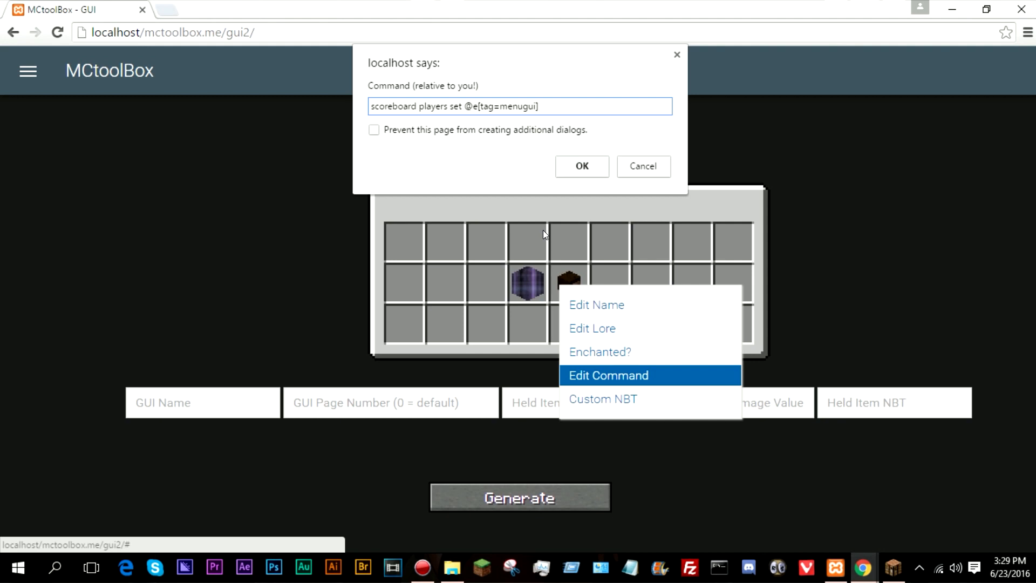
{"action": "type", "text": "."}
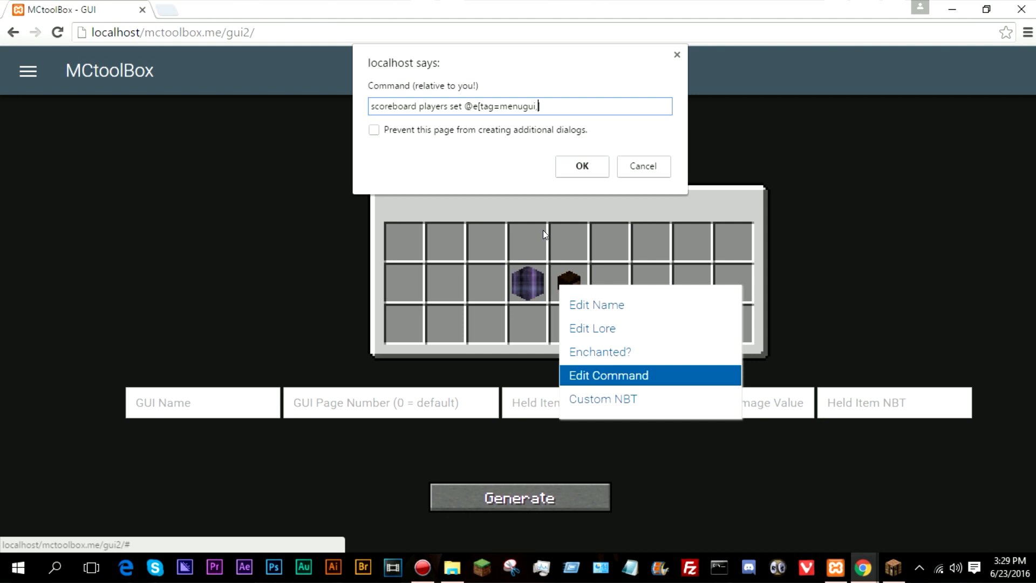
{"action": "type", "text": ",c=1]"}
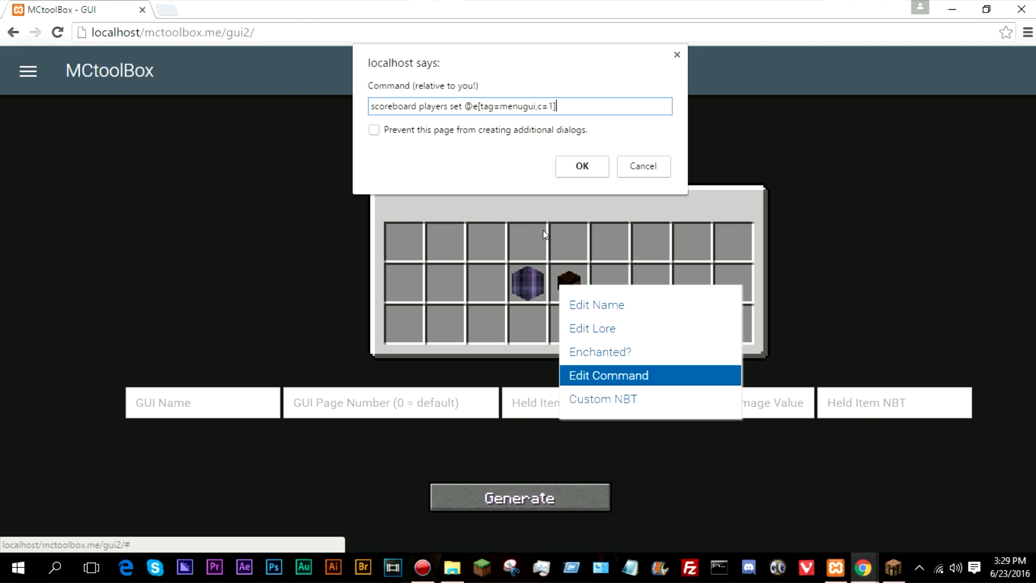
{"action": "type", "text": "interface"}
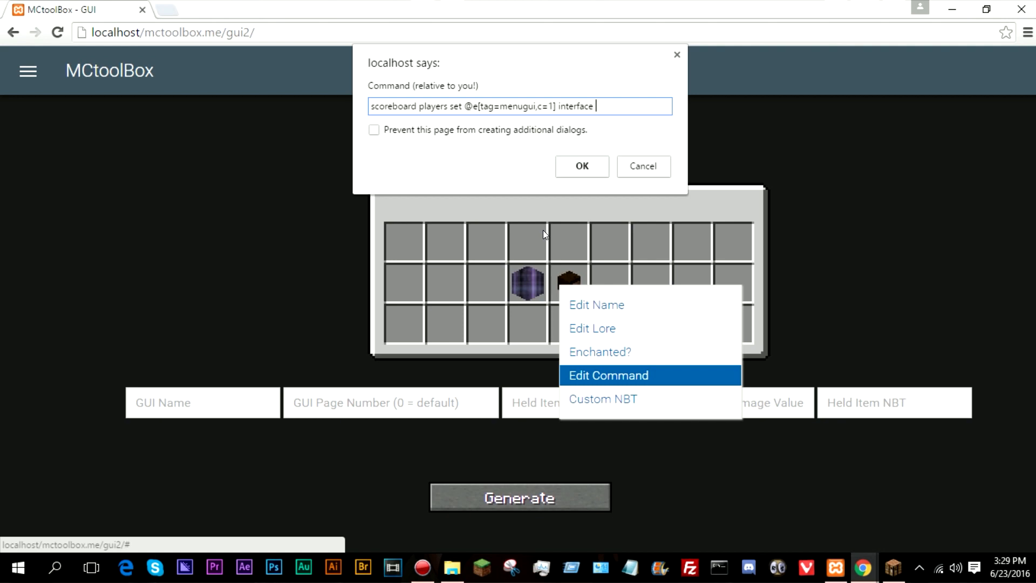
{"action": "type", "text": "1"}
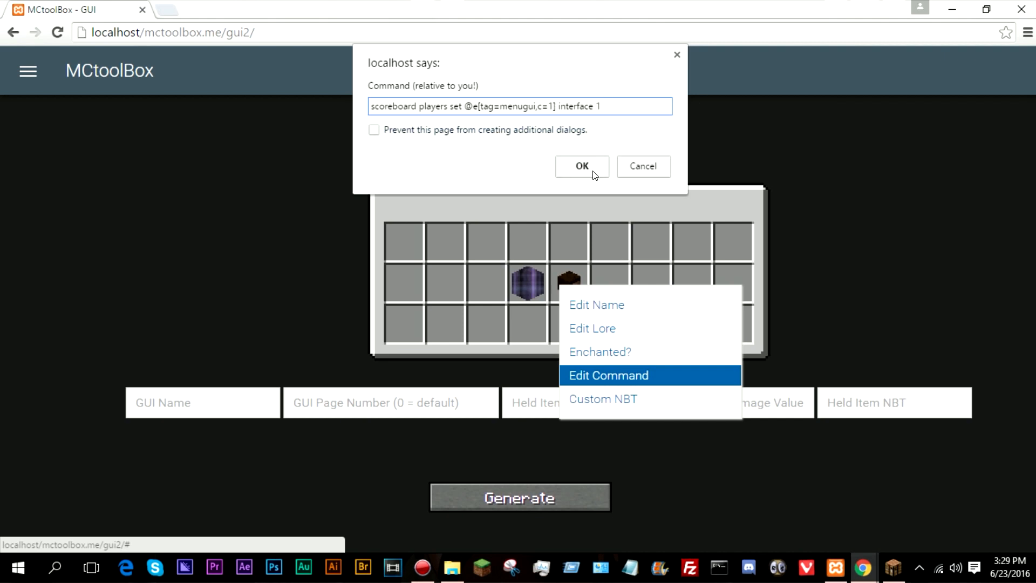
{"action": "left_click", "coordinate": [582, 166]}
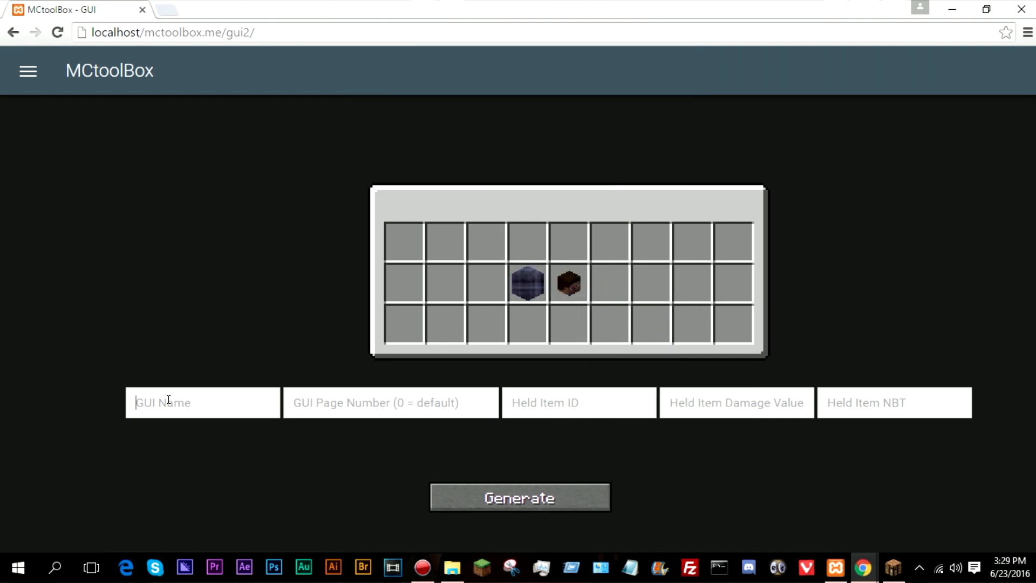
- Enter GUI name §6GUI Test, page number 0 and held item diamond, then generate
{"action": "type", "text": "§"}
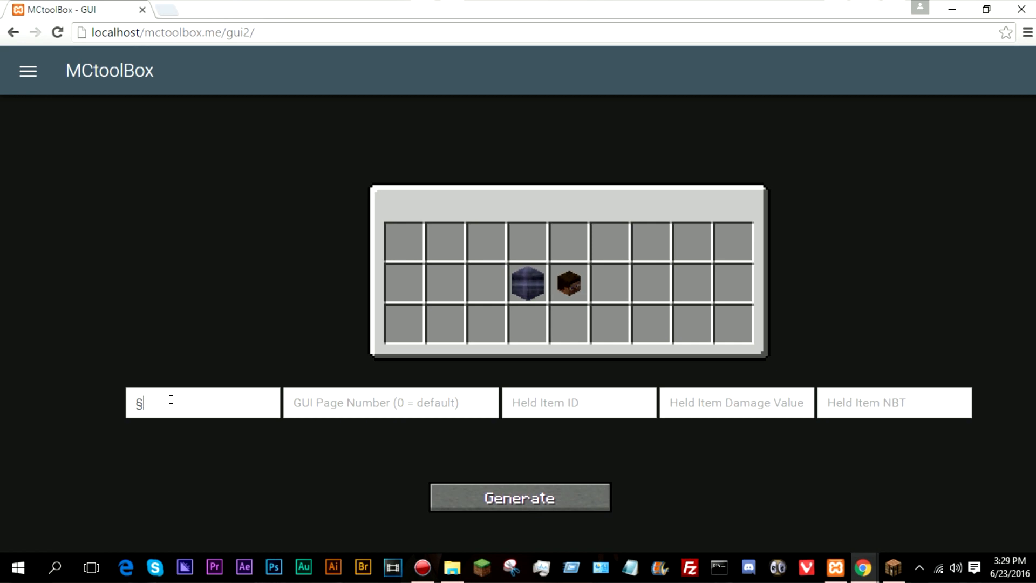
{"action": "type", "text": "6GUI Test"}
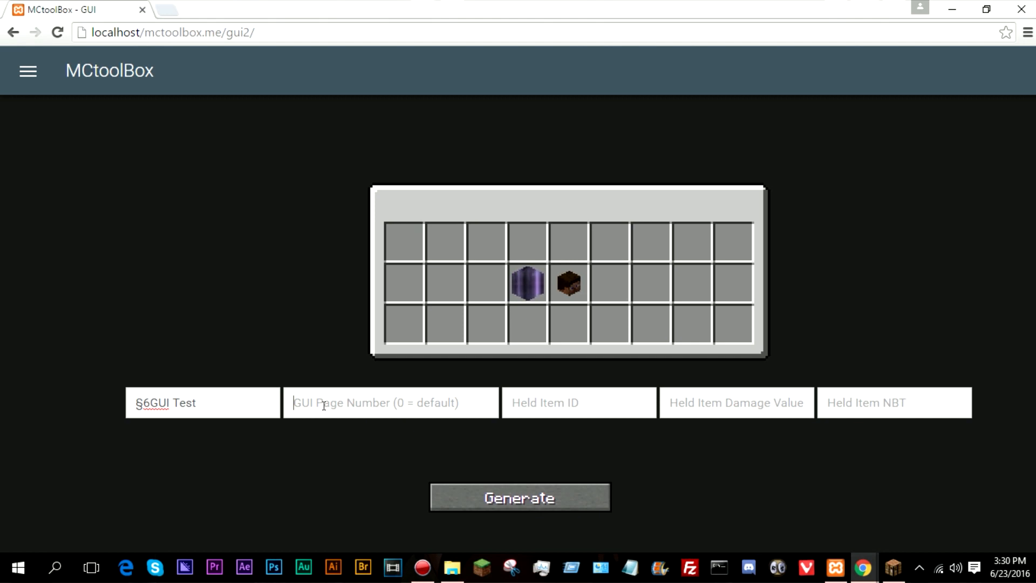
{"action": "type", "text": "0"}
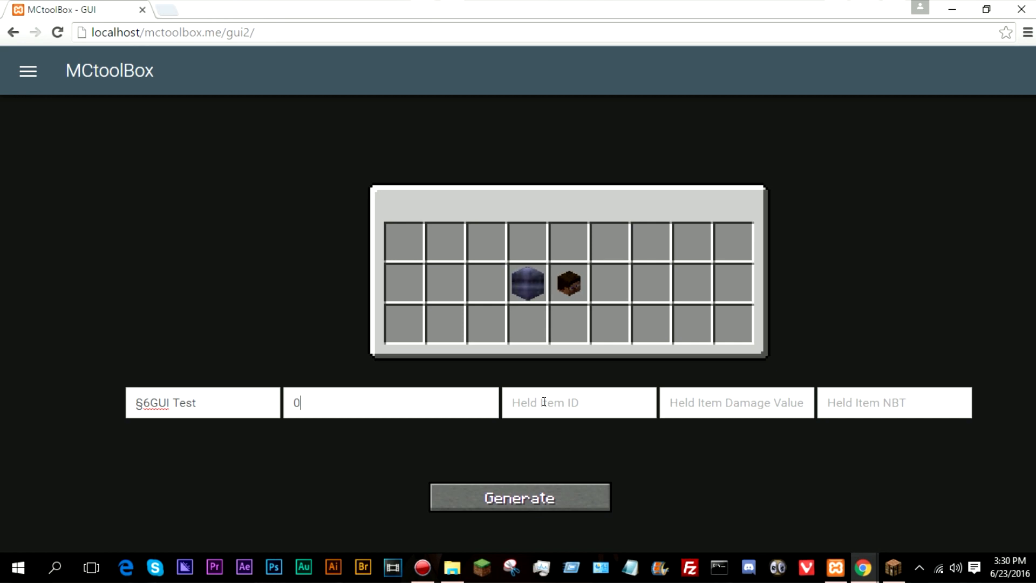
{"action": "type", "text": "d"}
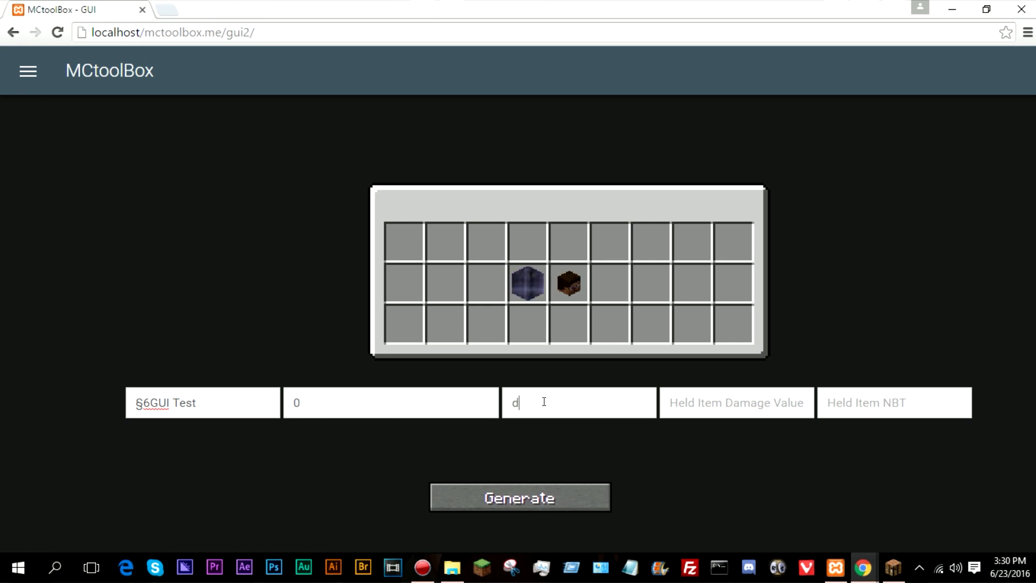
{"action": "type", "text": "iamond"}
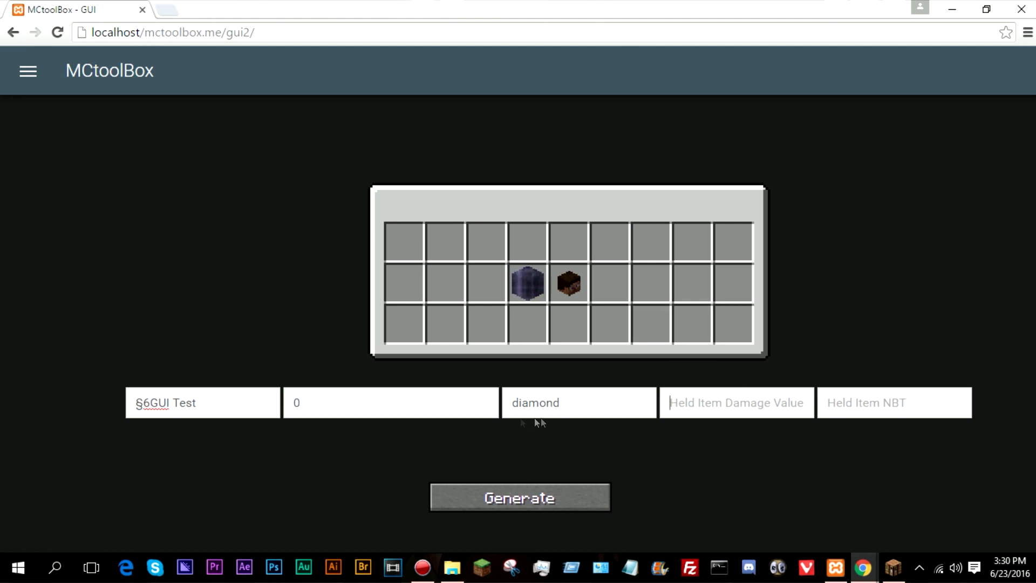
{"action": "left_click", "coordinate": [577, 402]}
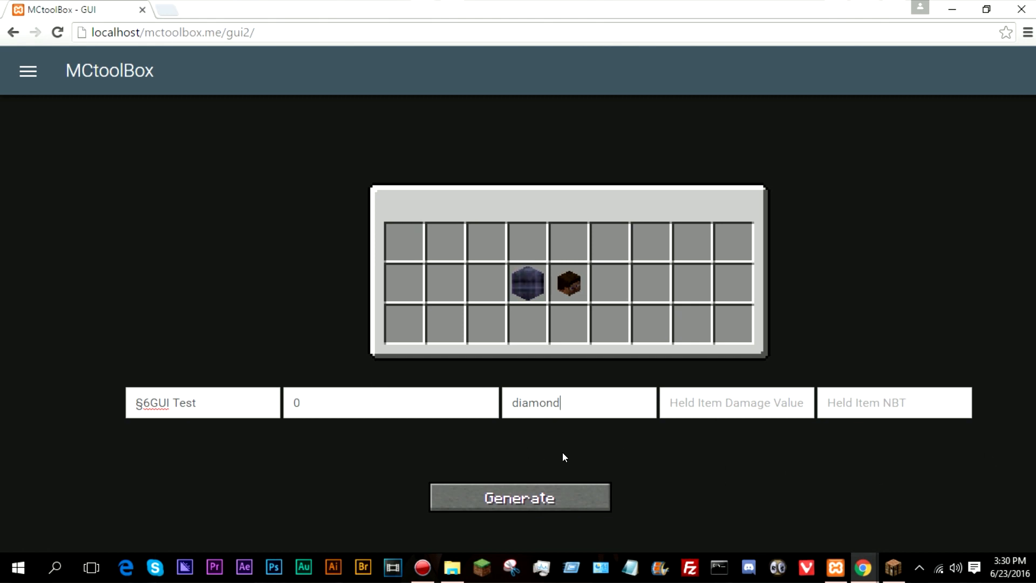
{"action": "left_click", "coordinate": [519, 496]}
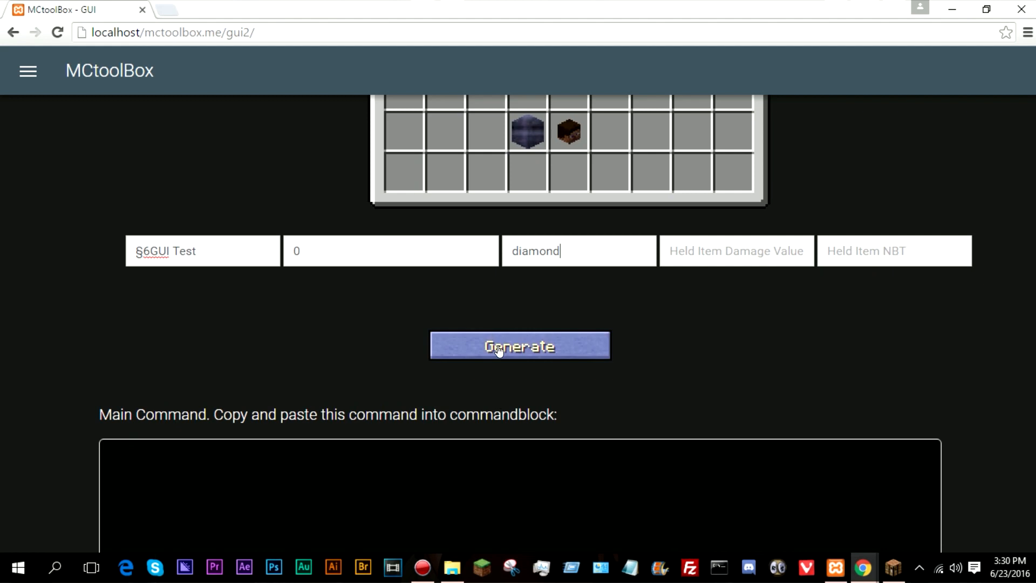
- Scroll to Main Command and select the entire generated command text
{"action": "left_click", "coordinate": [520, 345]}
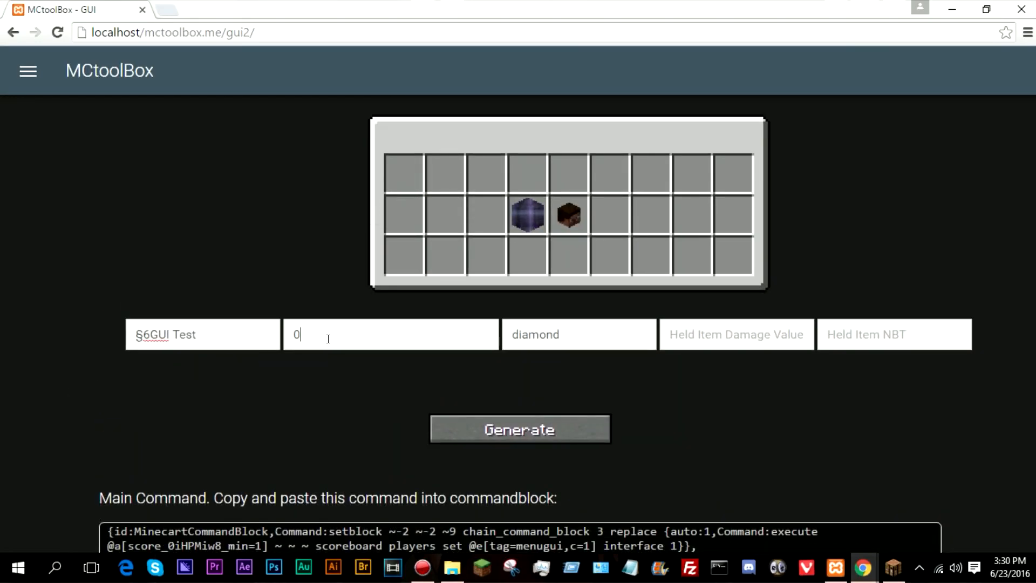
{"action": "mouse_move", "coordinate": [312, 403]}
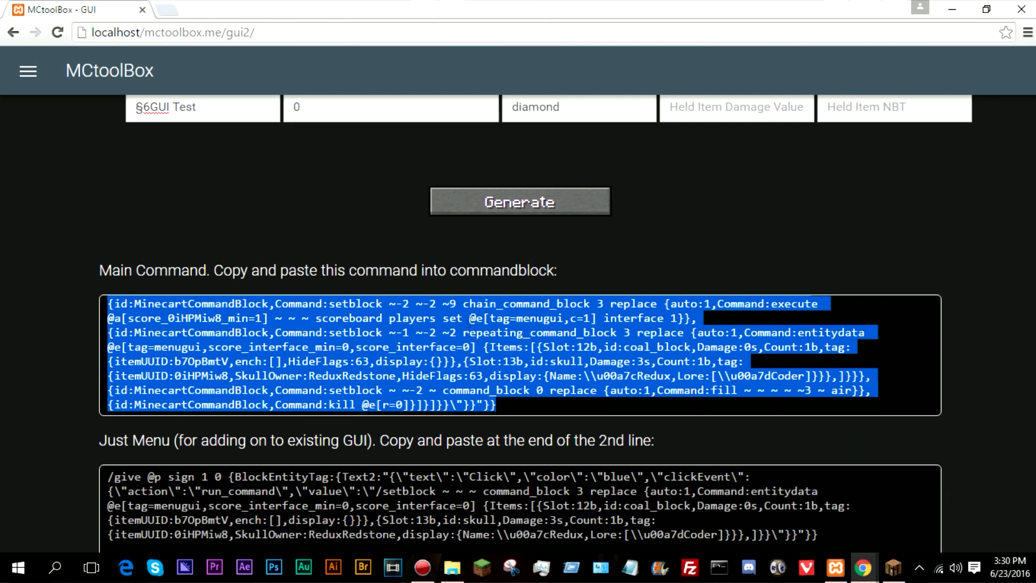
{"action": "left_click", "coordinate": [519, 201]}
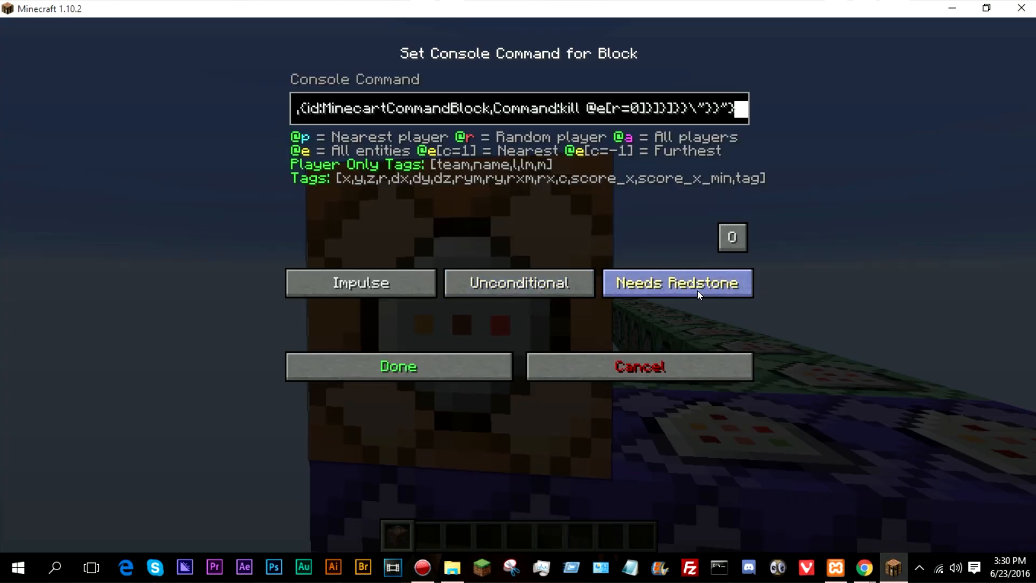
- Save the pasted main command in the command block with Done
{"action": "left_click", "coordinate": [397, 366]}
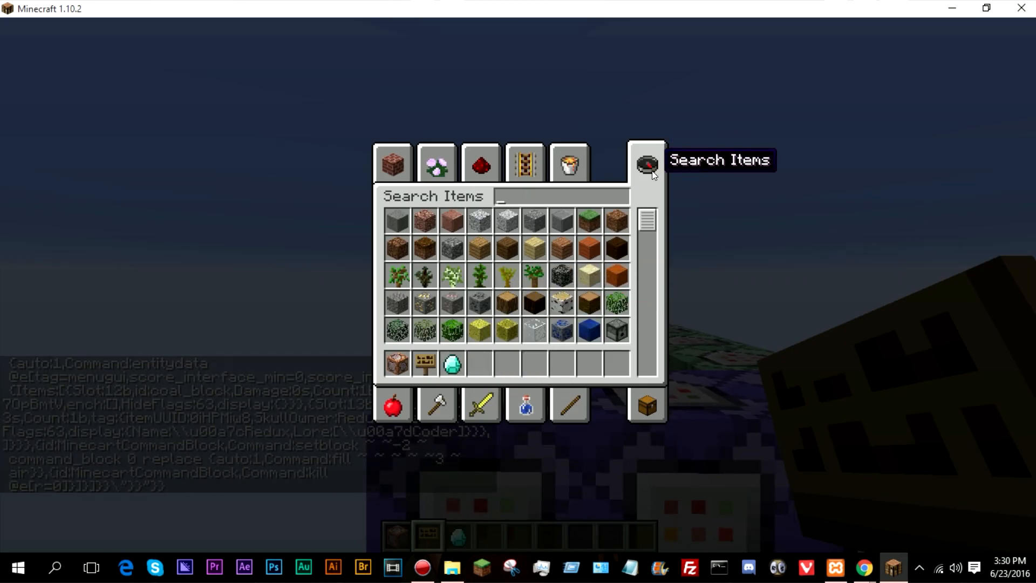
- Open the GUI Test menu with a diamond, change game mode, and click the Block of Coal
{"action": "type", "text": "dia"}
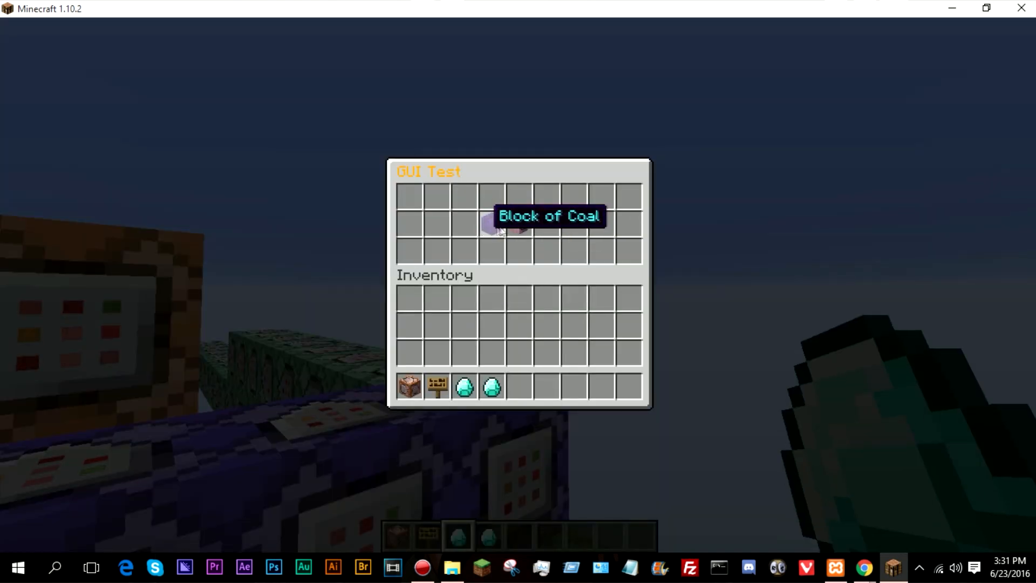
{"action": "key", "text": "Escape"}
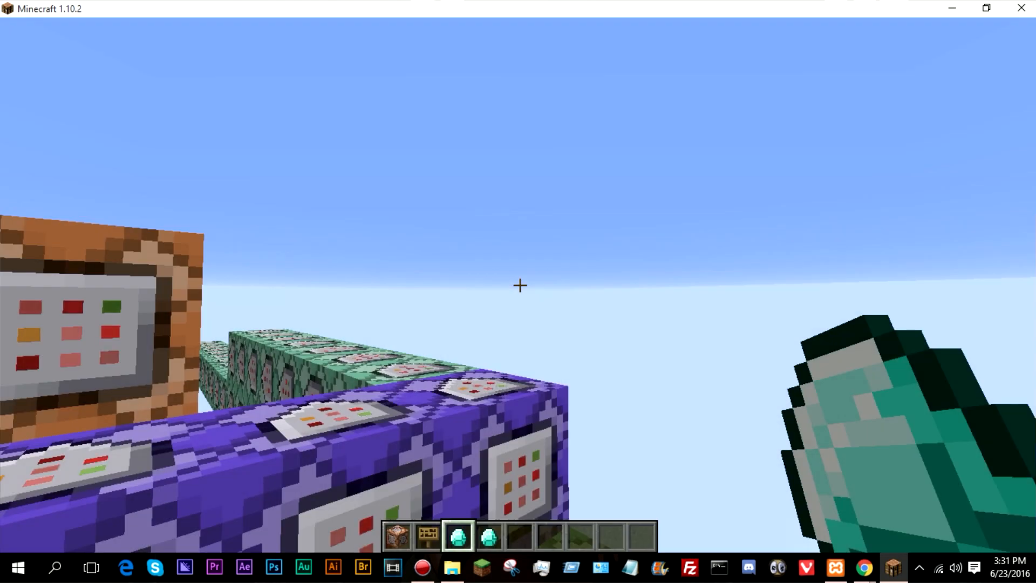
{"action": "type", "text": "/gam"}
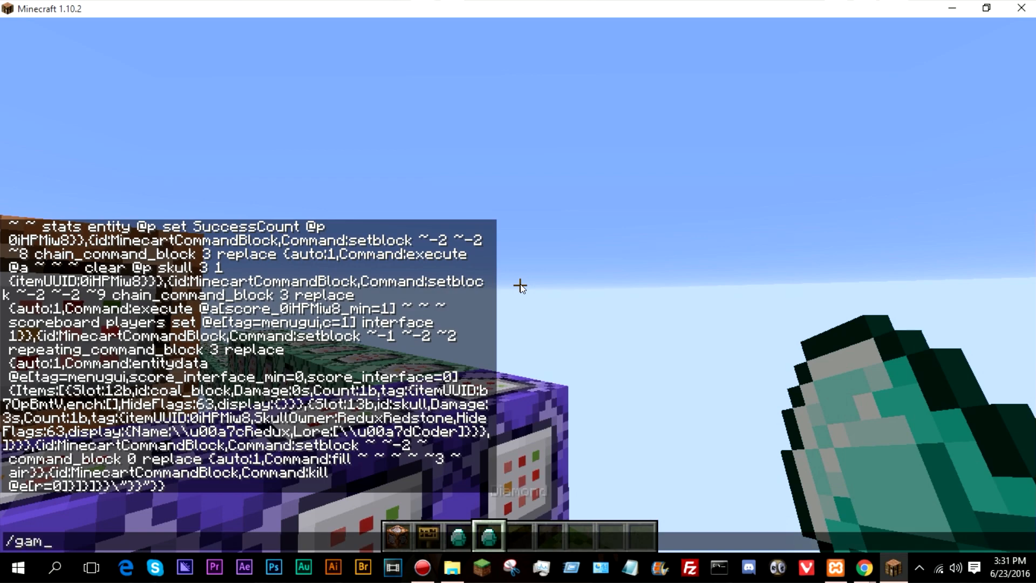
{"action": "key", "text": "Enter"}
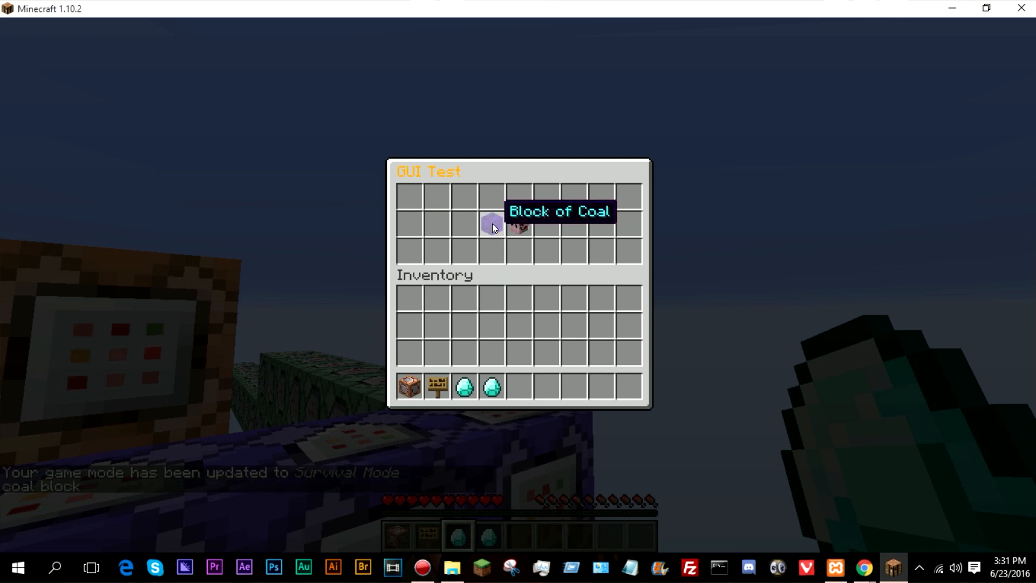
{"action": "left_click", "coordinate": [491, 225]}
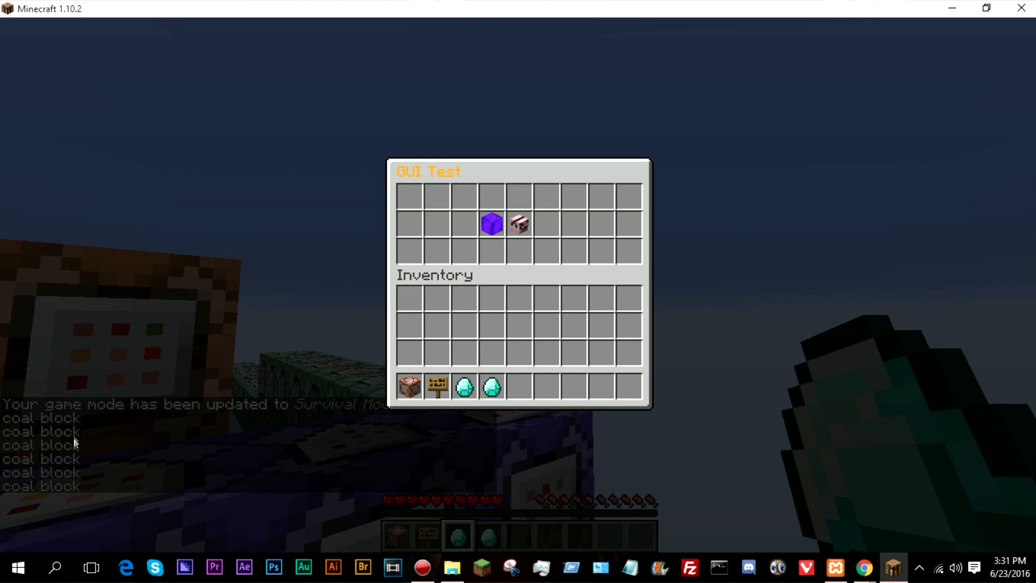
{"action": "mouse_move", "coordinate": [519, 224]}
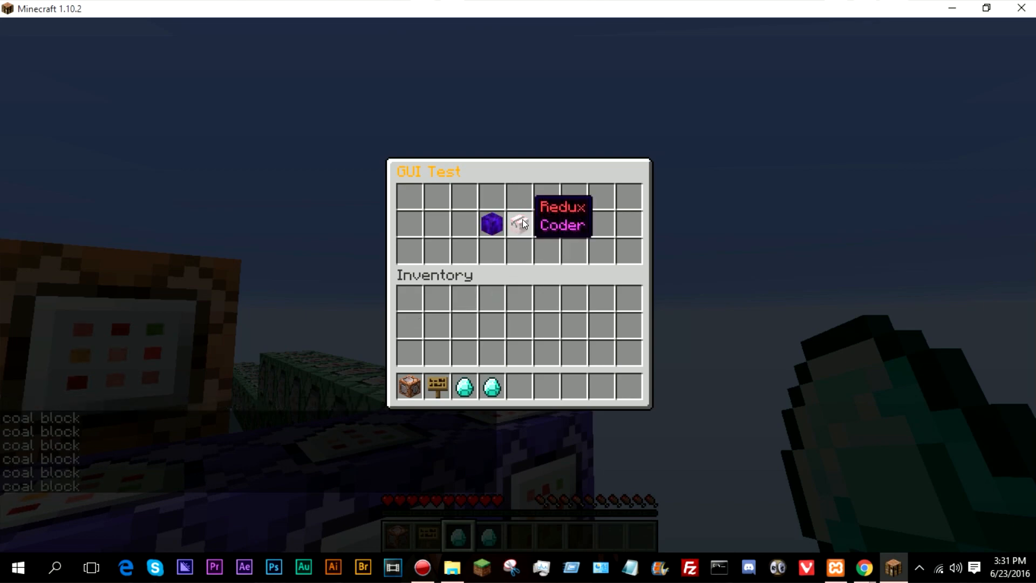
{"action": "mouse_move", "coordinate": [787, 398]}
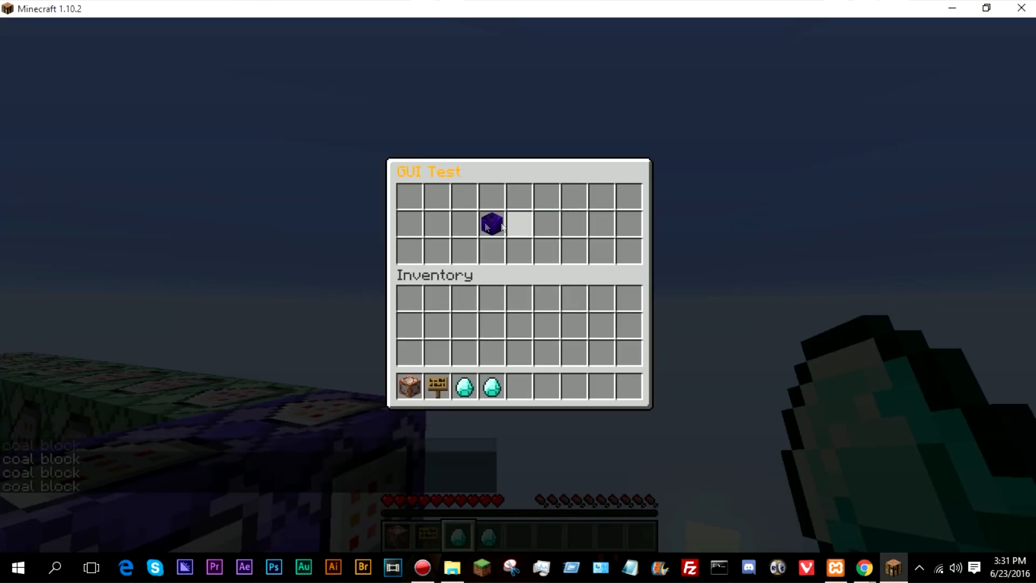
- Back in the builder, set interface to 1 and add command blocks to the middle row
{"action": "key", "text": "Escape"}
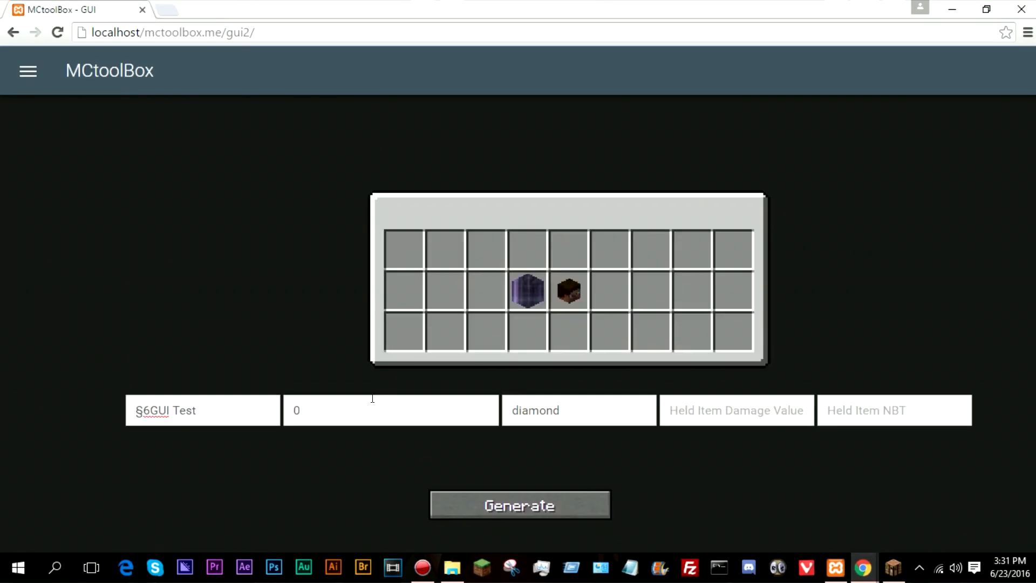
{"action": "type", "text": "1"}
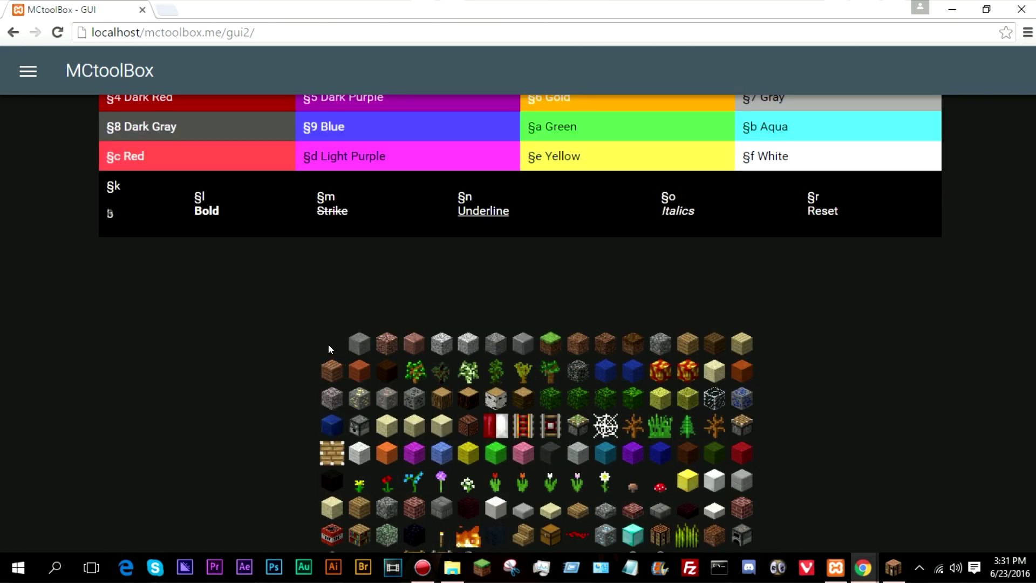
{"action": "scroll", "scroll_direction": "down", "scroll_amount": 3}
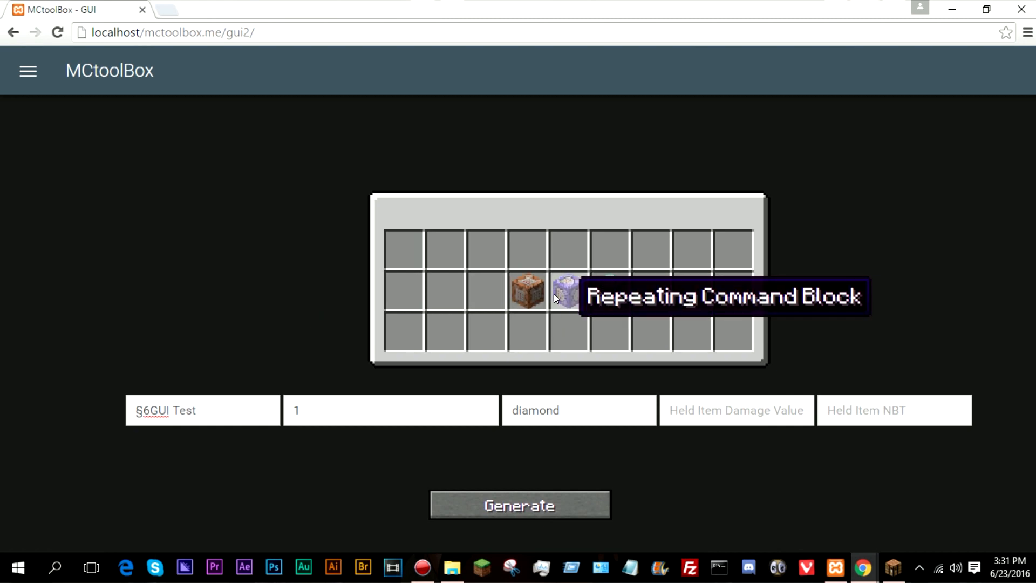
{"action": "left_click", "coordinate": [519, 505]}
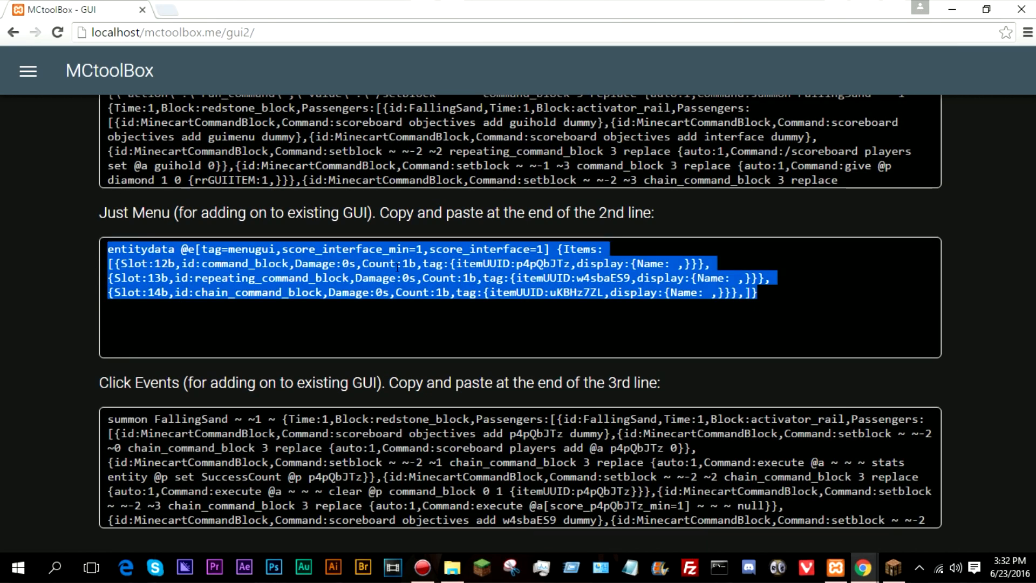
{"action": "mouse_move", "coordinate": [450, 308]}
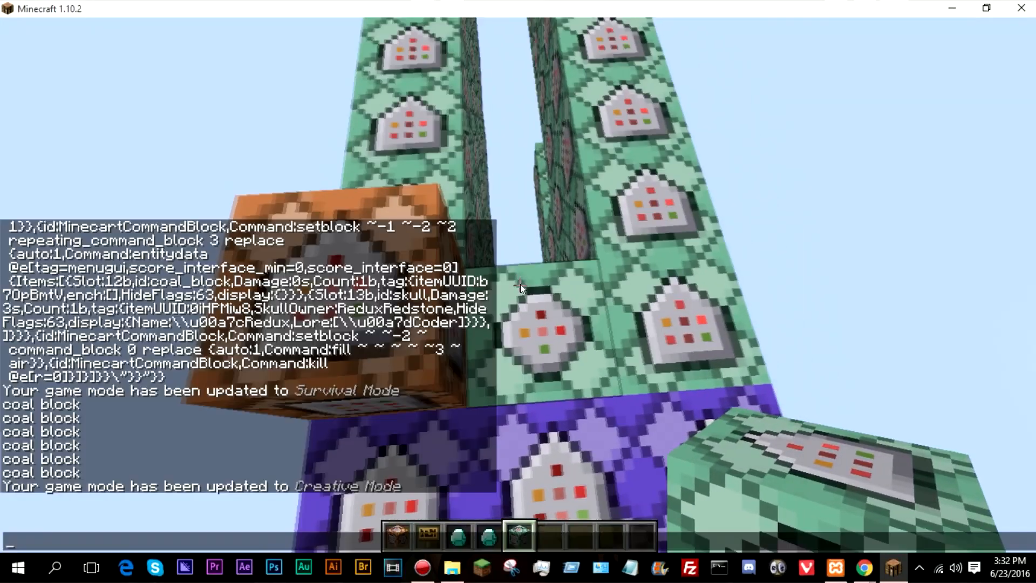
- Paste the page 1 menu and click-event commands into command blocks set Always Active
{"action": "left_click", "coordinate": [861, 567]}
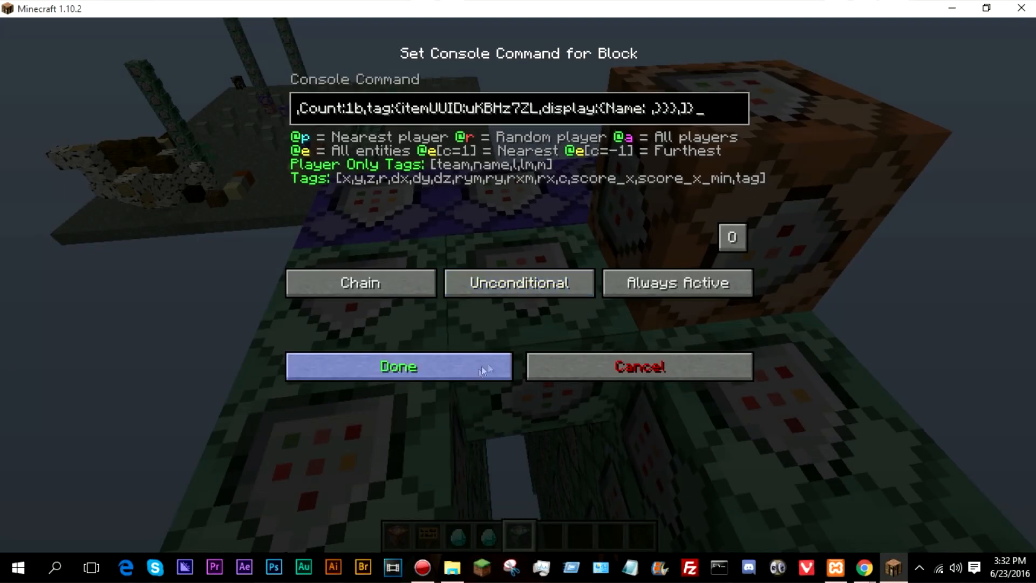
{"action": "left_click", "coordinate": [399, 367]}
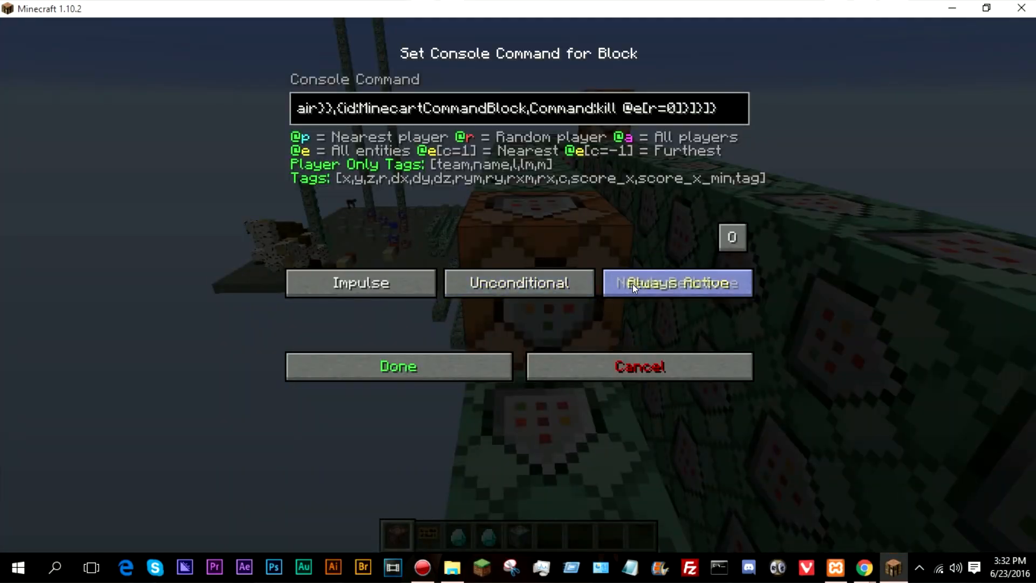
{"action": "left_click", "coordinate": [398, 365]}
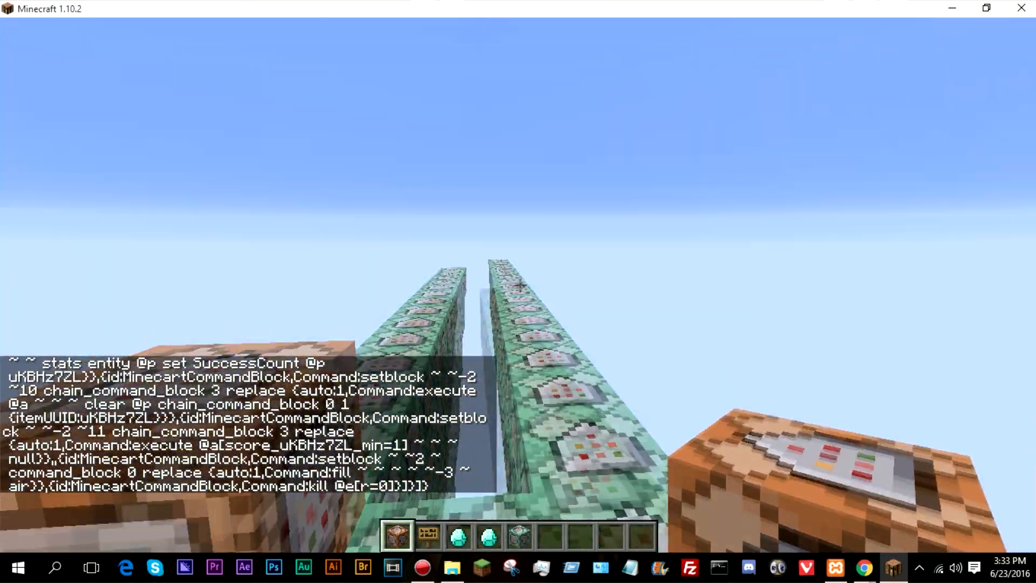
- Switch to creative mode and confirm page two shows the three command block items
{"action": "type", "text": "/gamemode c"}
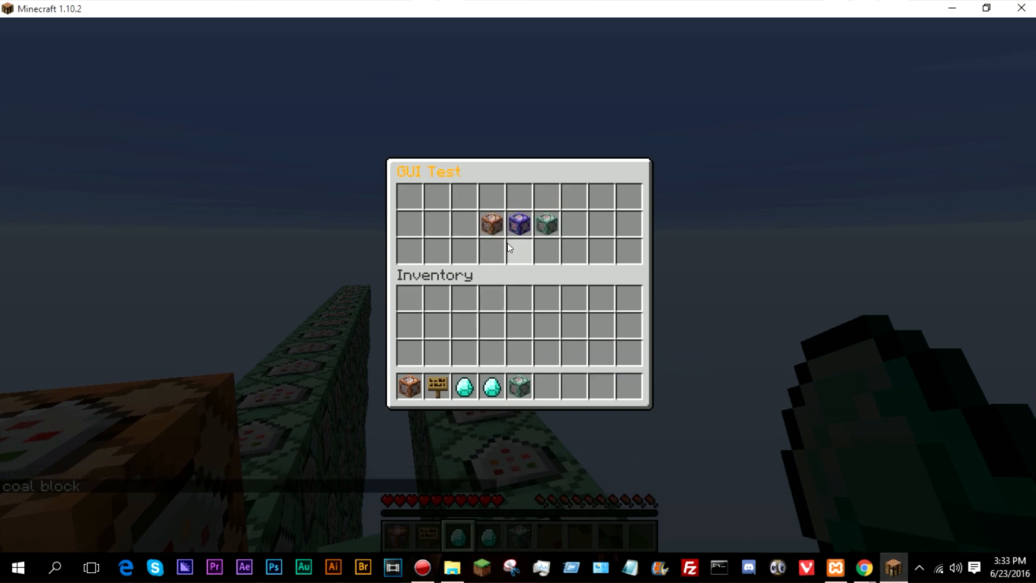
{"action": "key", "text": "Escape"}
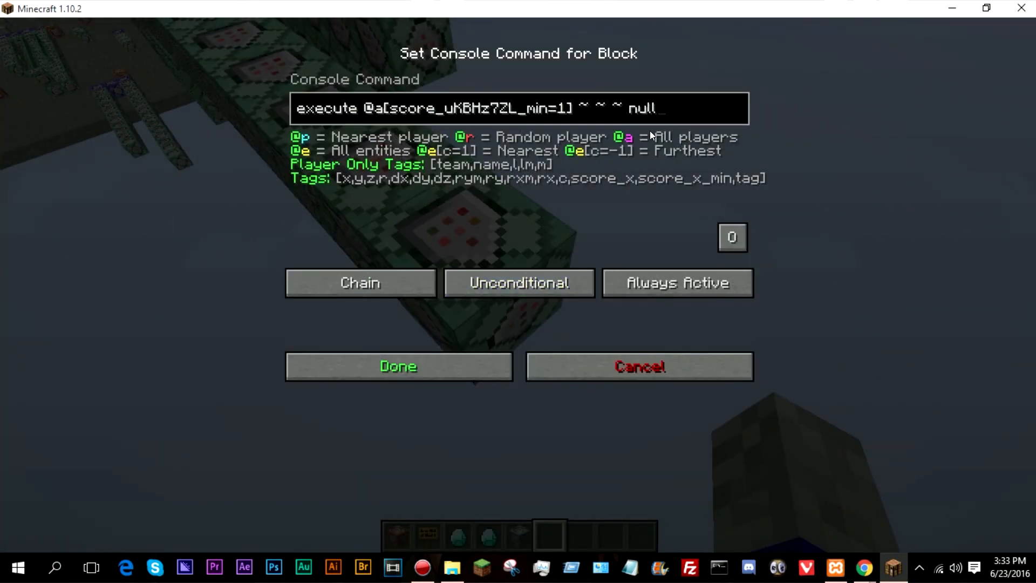
- Replace 'null' with 'scoreboard players set @e[tag=menugui,c=1] interface 0' and save
{"action": "key", "text": "backspace"}
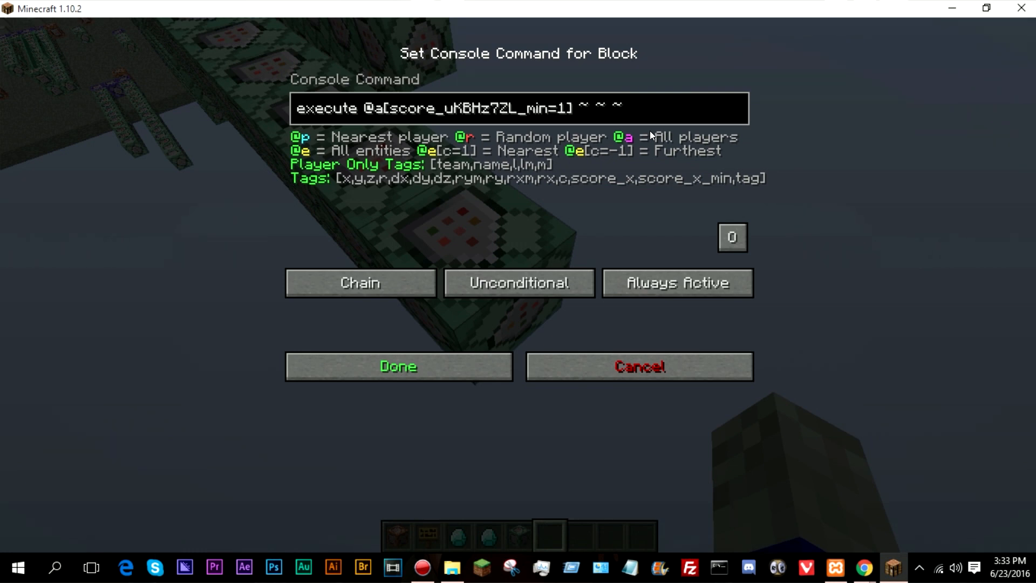
{"action": "type", "text": "scoreboardfd"}
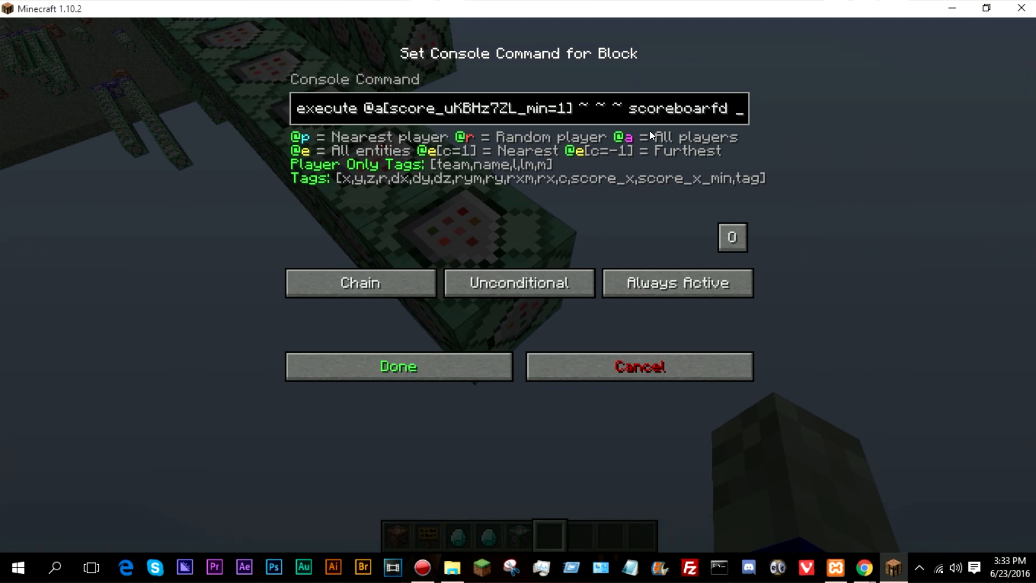
{"action": "key", "text": "Backspace"}
{"action": "type", "text": " players set"}
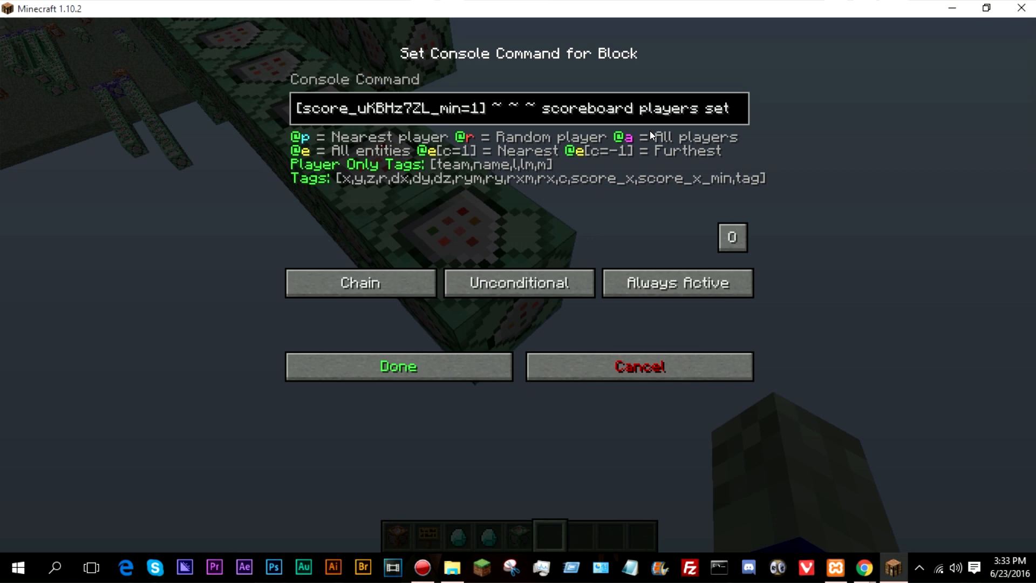
{"action": "type", "text": "@e[tag=menugui,c=1] interface 0"}
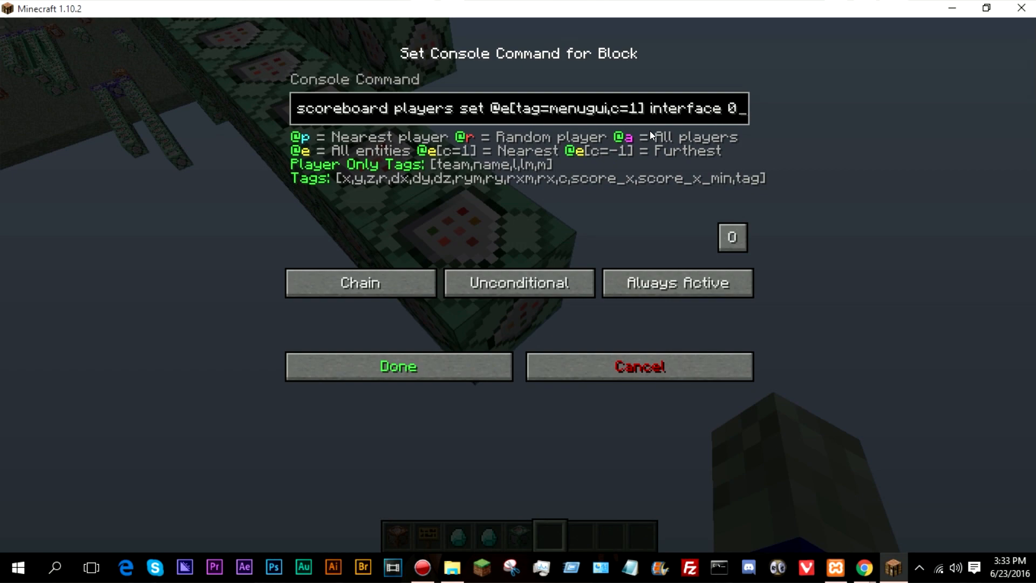
{"action": "left_click", "coordinate": [398, 367]}
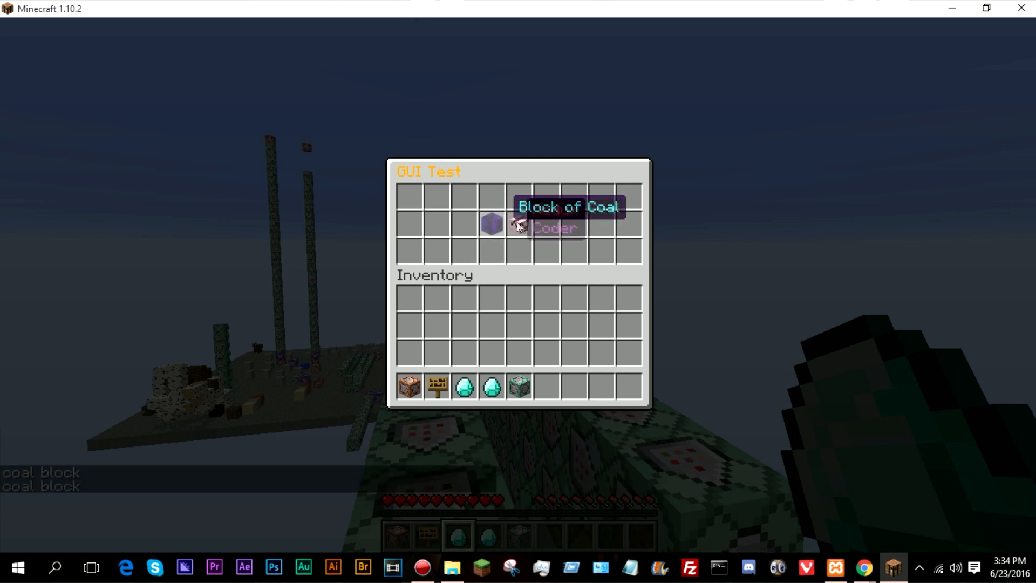
- Close the GUI Test chest menu to view the command block towers
{"action": "key", "text": "Escape"}
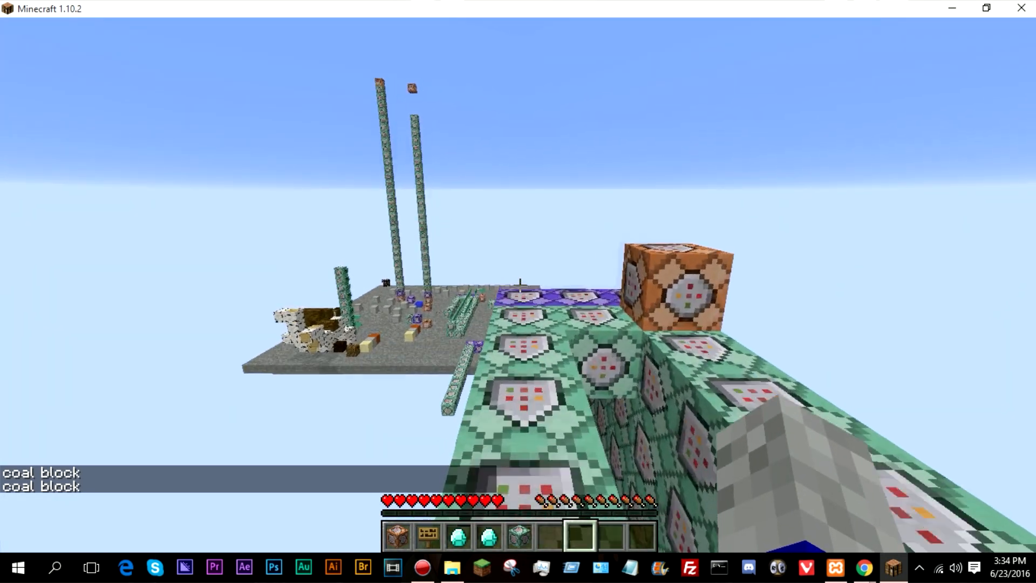
{"action": "mouse_move", "coordinate": [517, 291]}
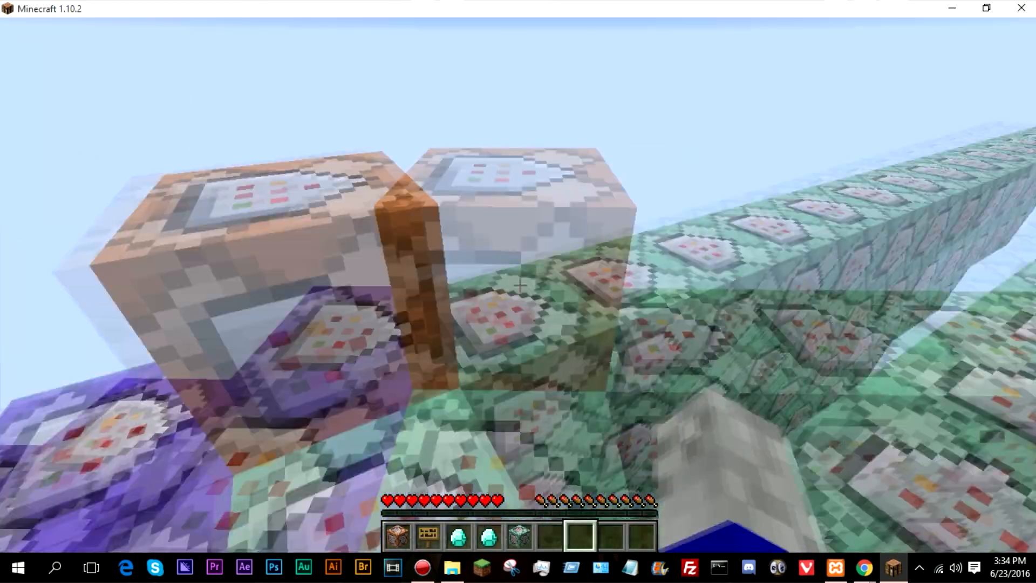
{"action": "mouse_move", "coordinate": [518, 296]}
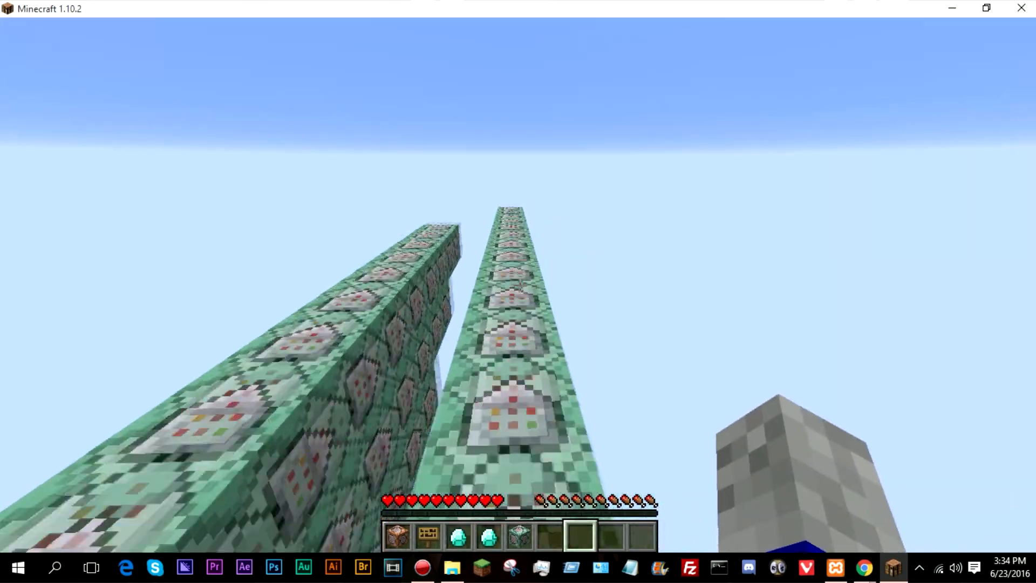
{"action": "mouse_move", "coordinate": [519, 285]}
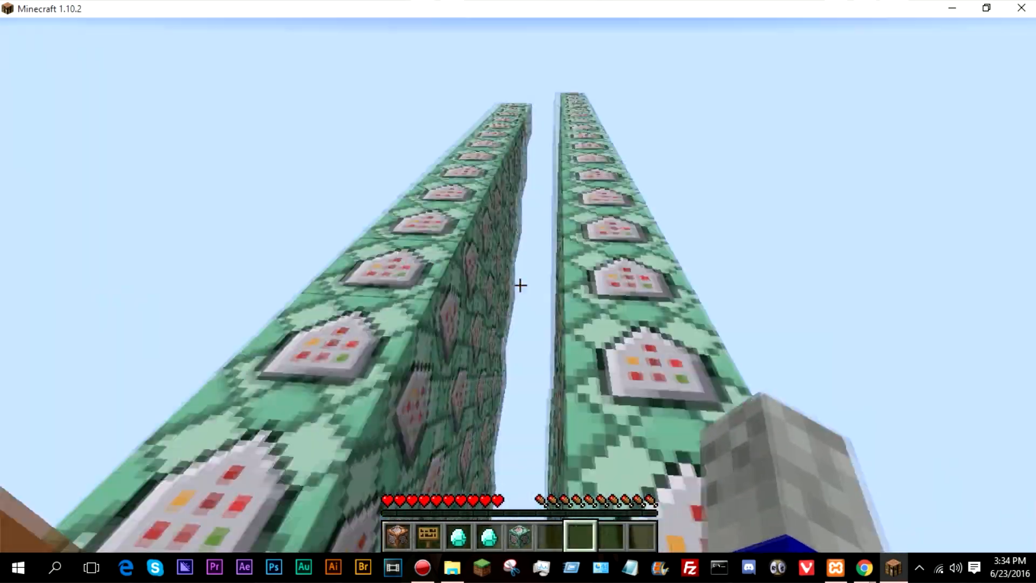
{"action": "mouse_move", "coordinate": [521, 286]}
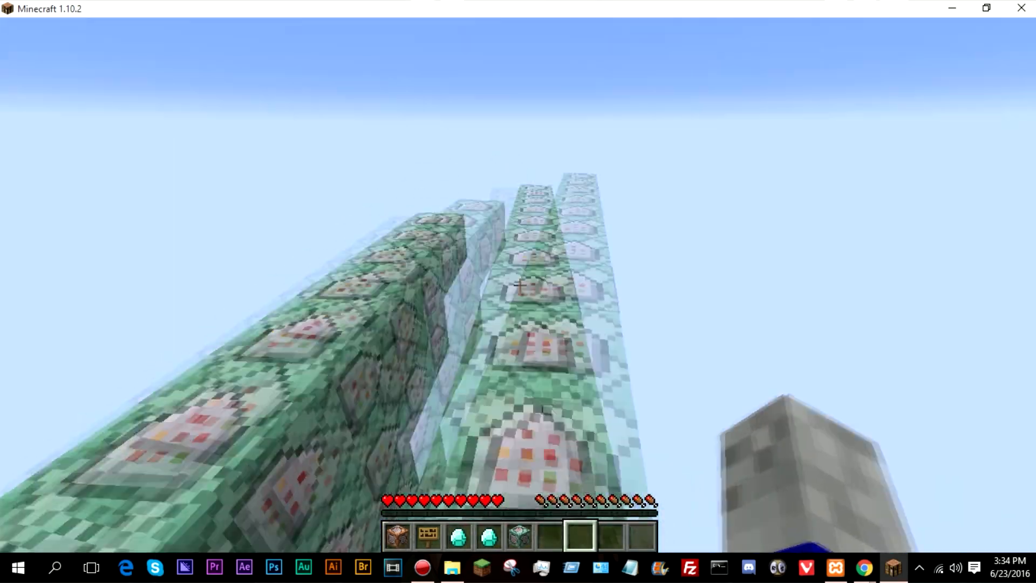